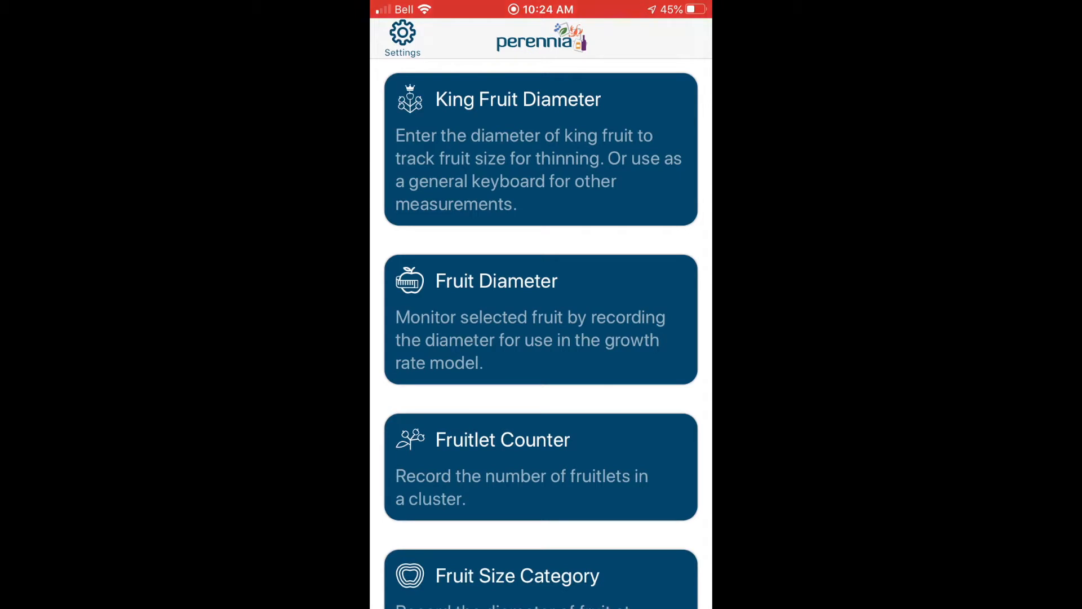
Start a new Fruit Diameter project from the Perennia home screen
{"action": "left_click", "coordinate": [540, 319]}
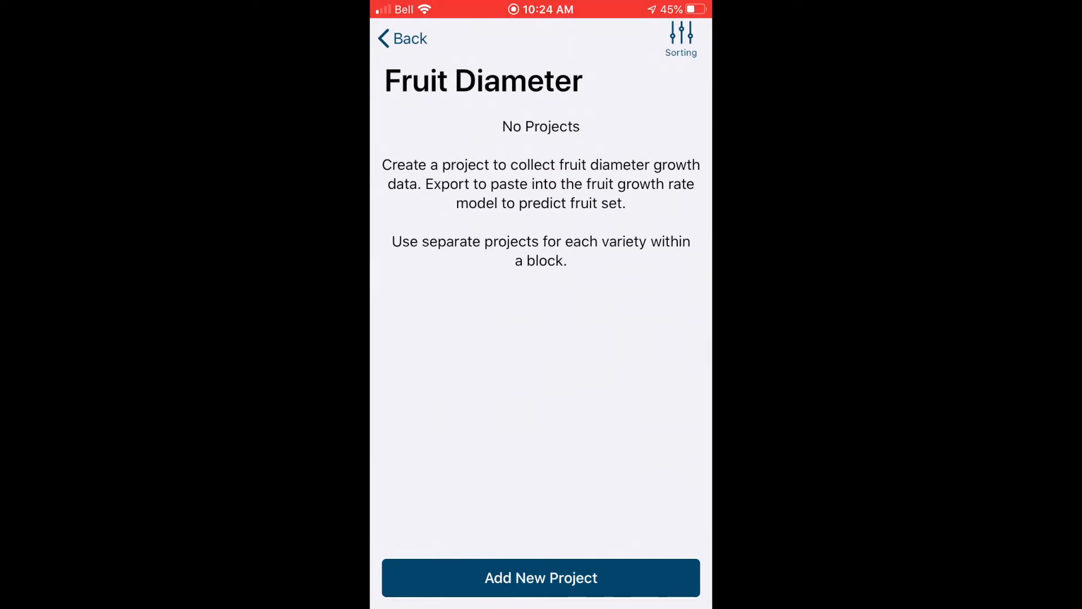
{"action": "left_click", "coordinate": [540, 577]}
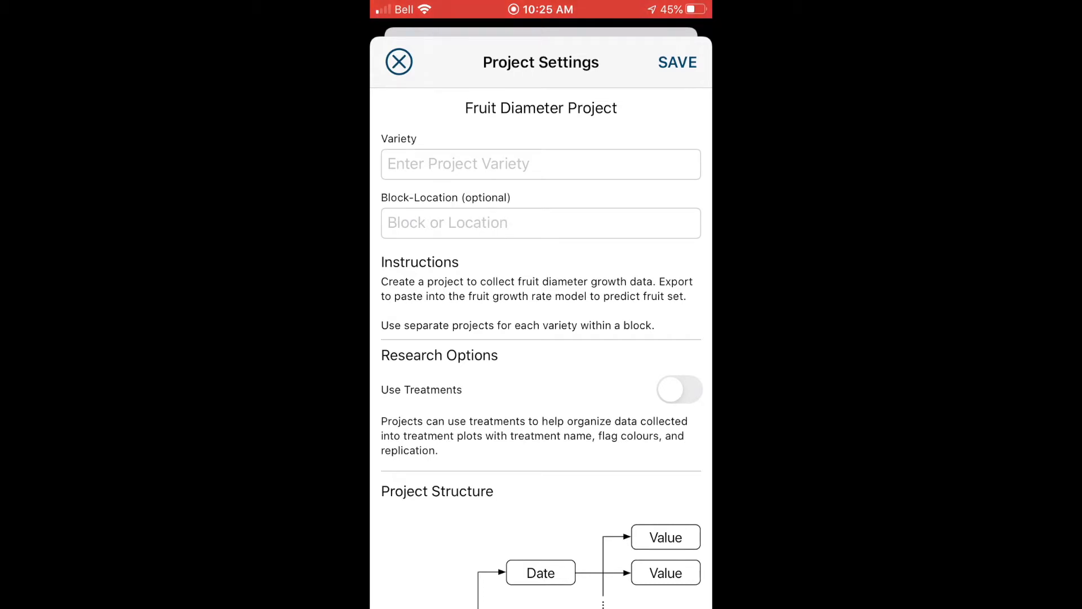
Save the project with Variety Honeycrisp and Block-Location East Kentville
{"action": "left_click", "coordinate": [540, 163]}
{"action": "type", "text": "Honey"}
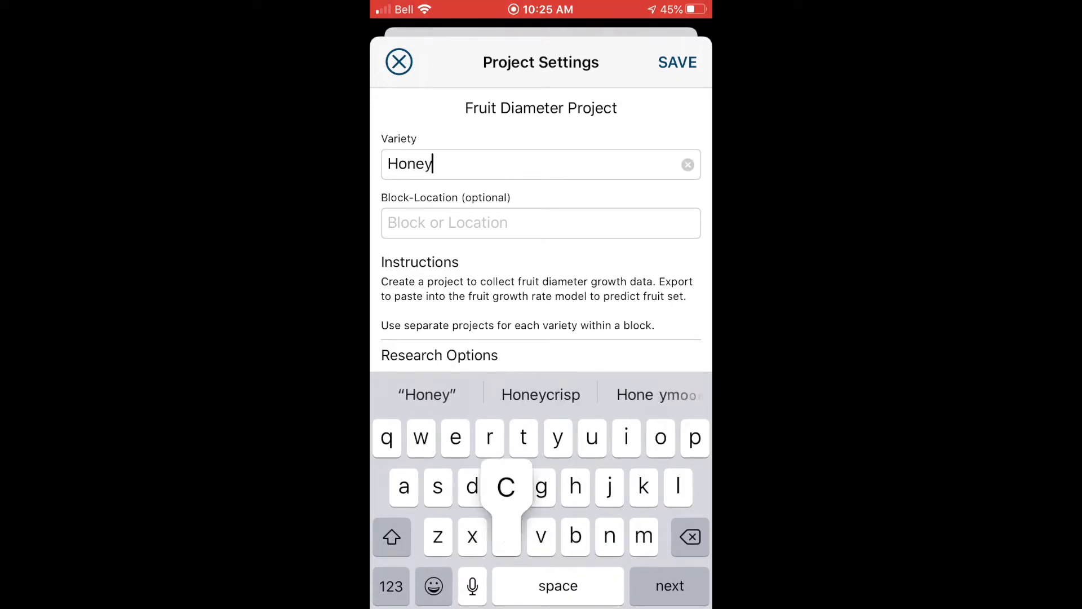
{"action": "left_click", "coordinate": [540, 394]}
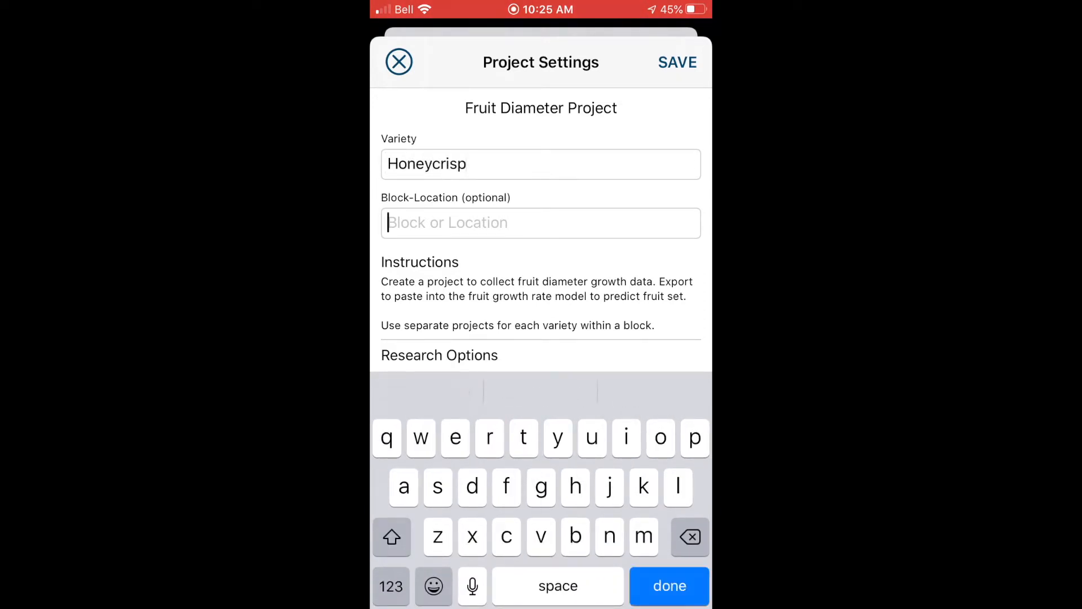
{"action": "type", "text": "East"}
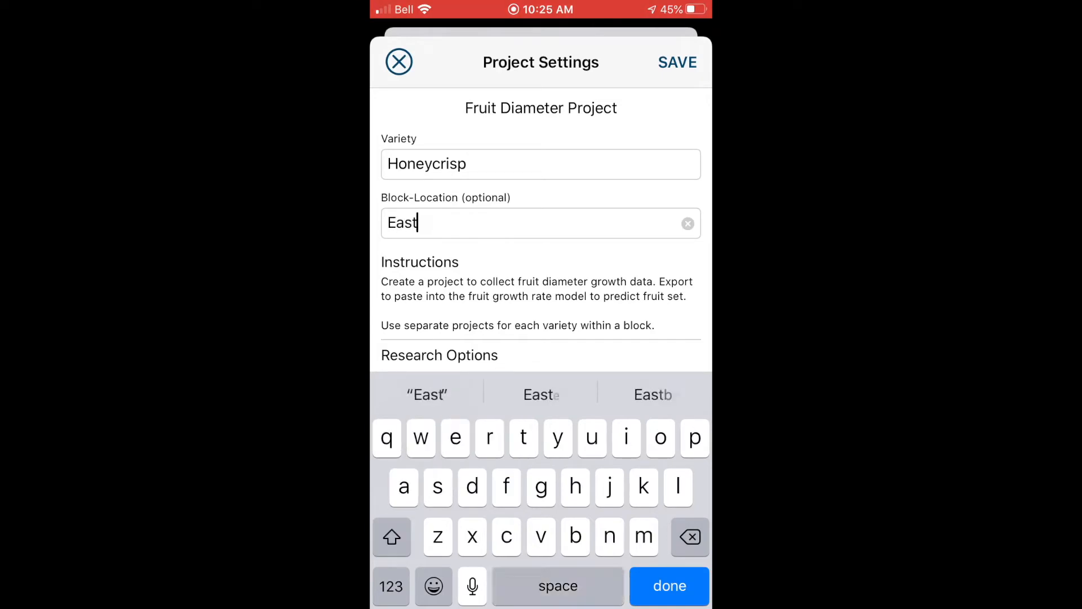
{"action": "type", "text": "Kentville"}
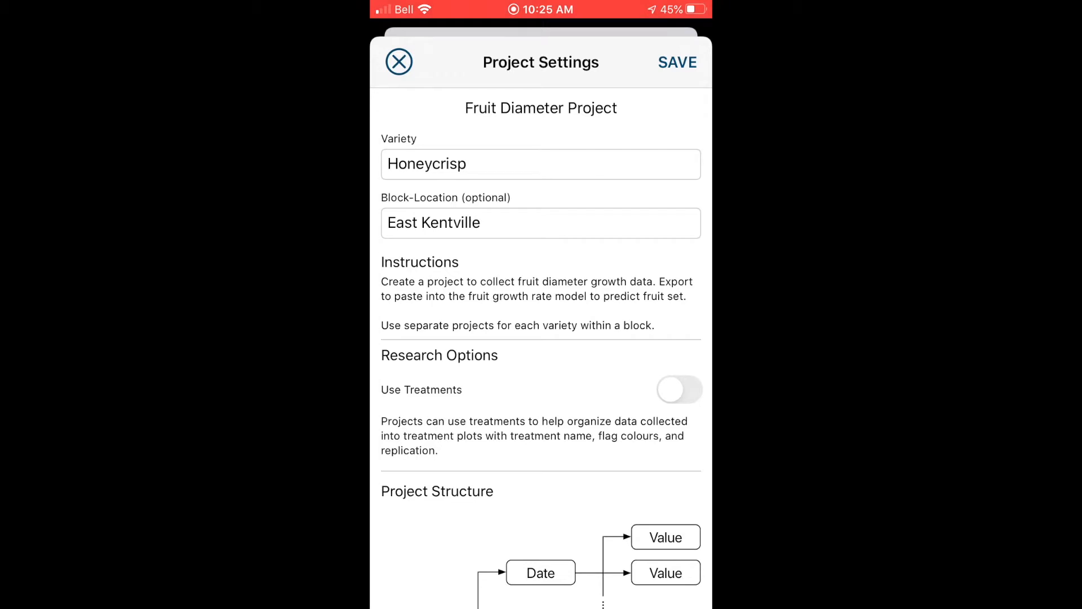
{"action": "left_click", "coordinate": [677, 62]}
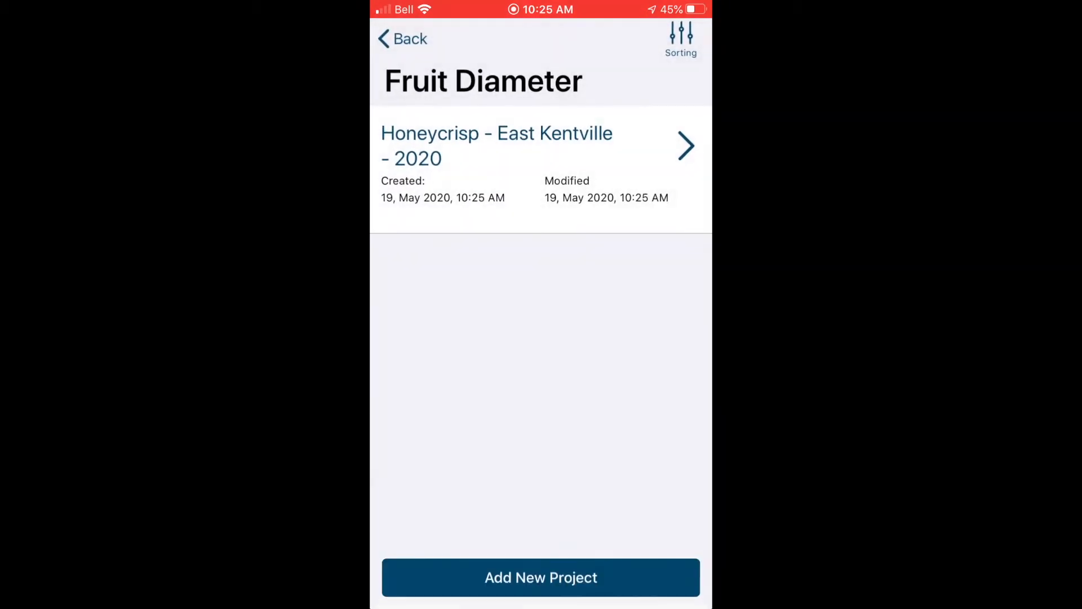
Begin data collection in the Honeycrisp - East Kentville - 2020 project
{"action": "left_click", "coordinate": [496, 146]}
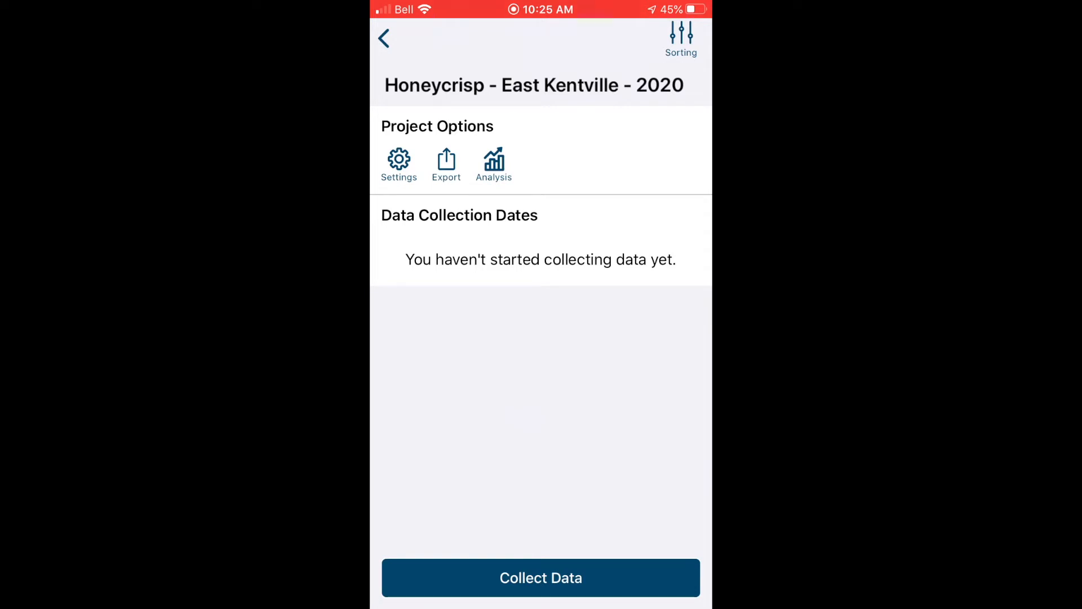
{"action": "left_click", "coordinate": [540, 577]}
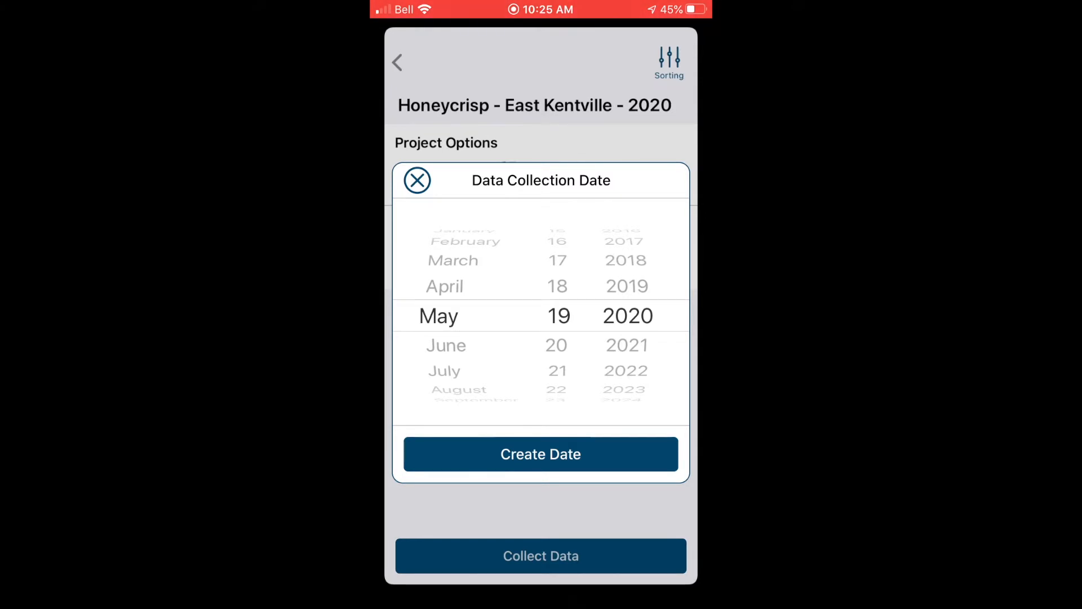
Create the 19-May-2020 collection date and enter its data entry screen
{"action": "left_click", "coordinate": [539, 453]}
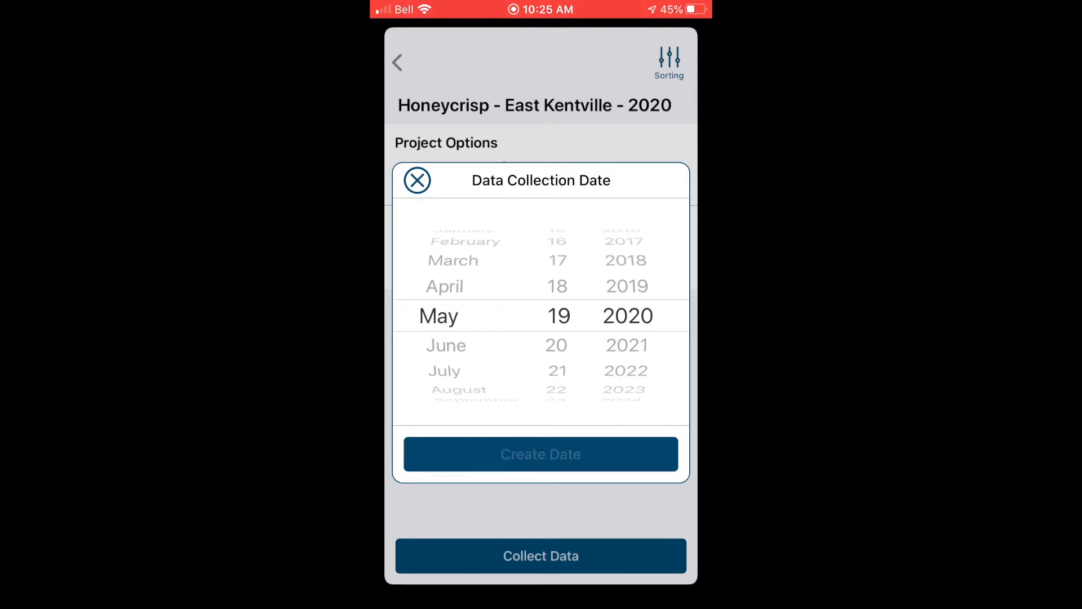
{"action": "left_click", "coordinate": [540, 454]}
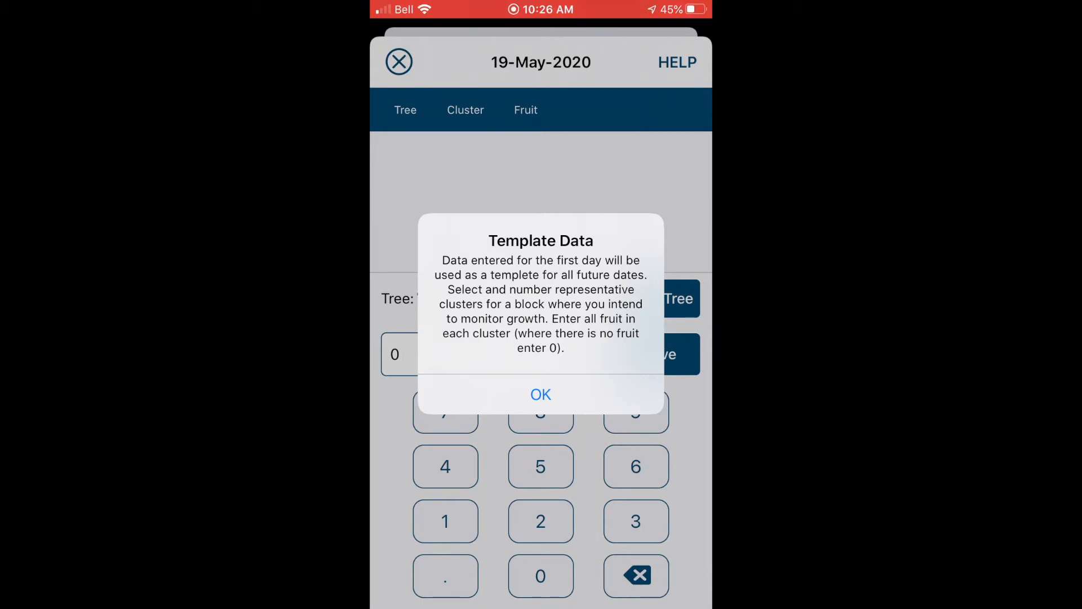
Dismiss the template notice and record a 5.0 diameter for tree 1, cluster 1, fruit 1
{"action": "left_click", "coordinate": [540, 395]}
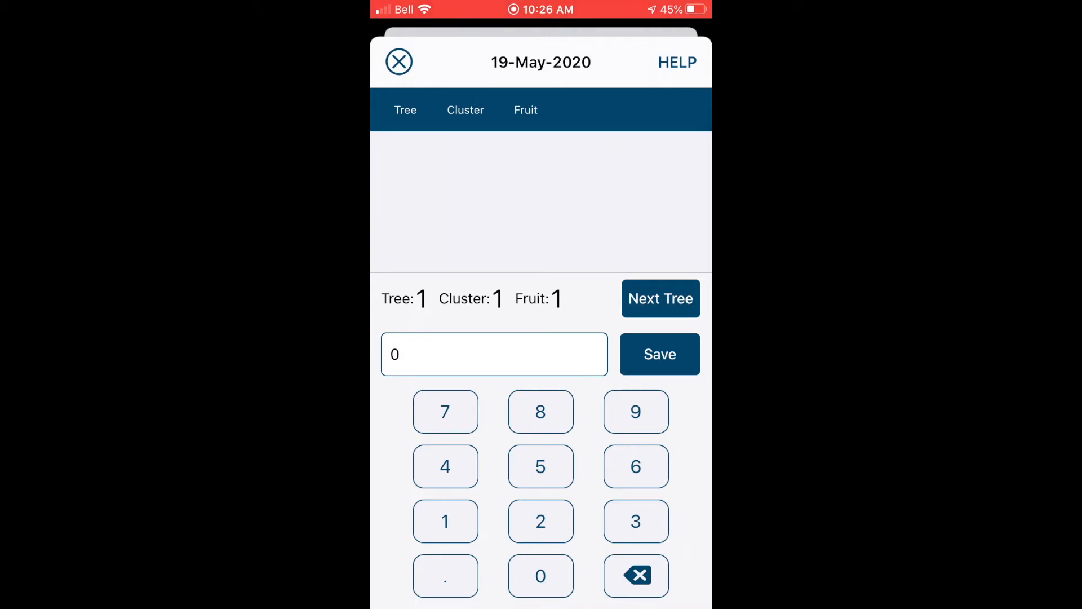
{"action": "left_click", "coordinate": [659, 352]}
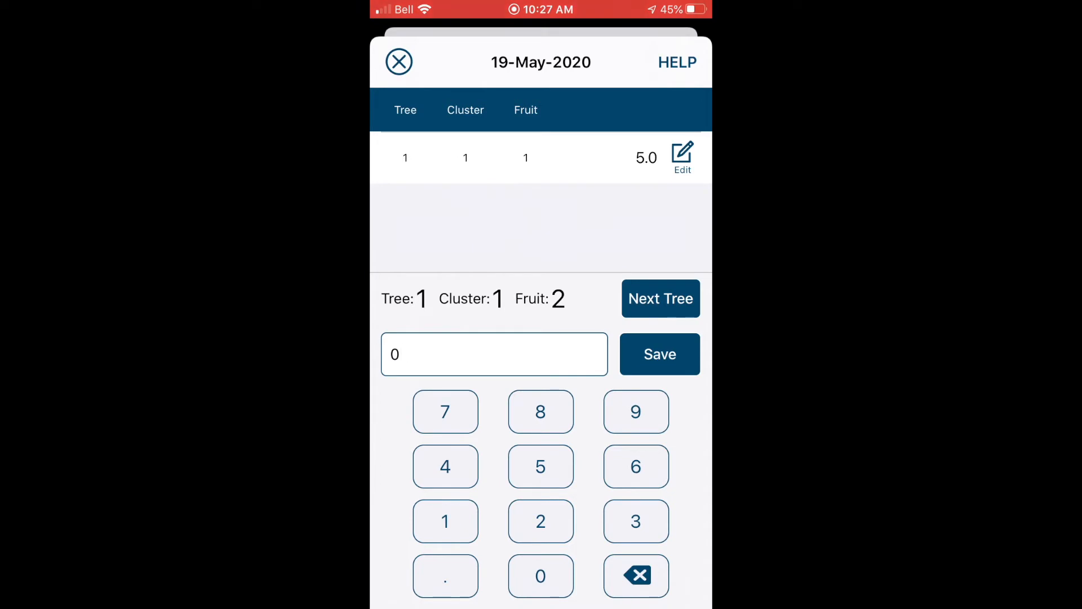
Record tree 1 fruit diameters fruit by fruit through cluster 10, fruit 5
{"action": "left_click", "coordinate": [658, 353]}
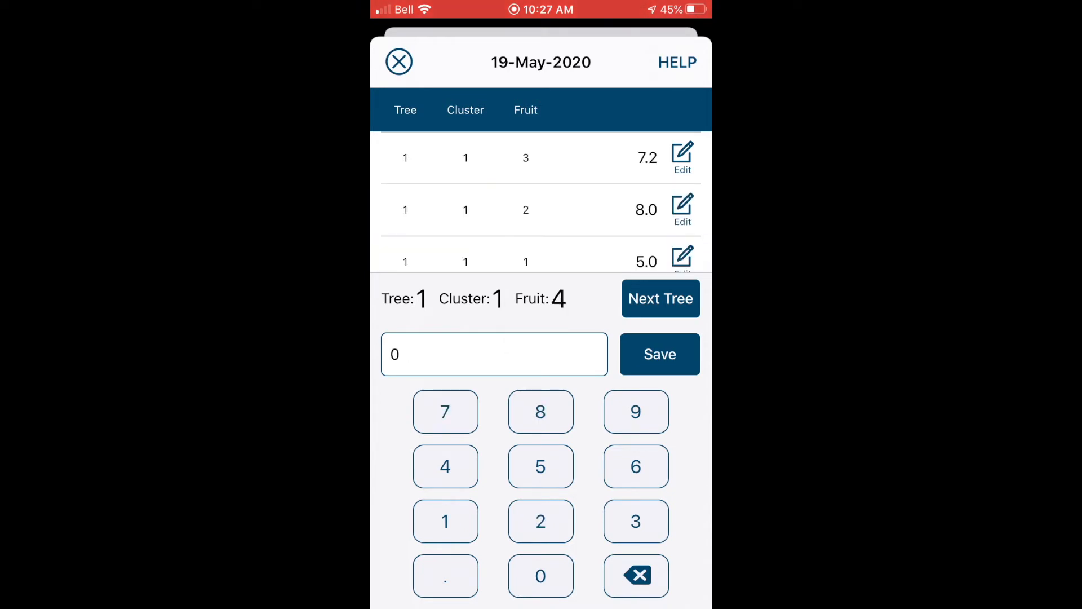
{"action": "left_click", "coordinate": [659, 353]}
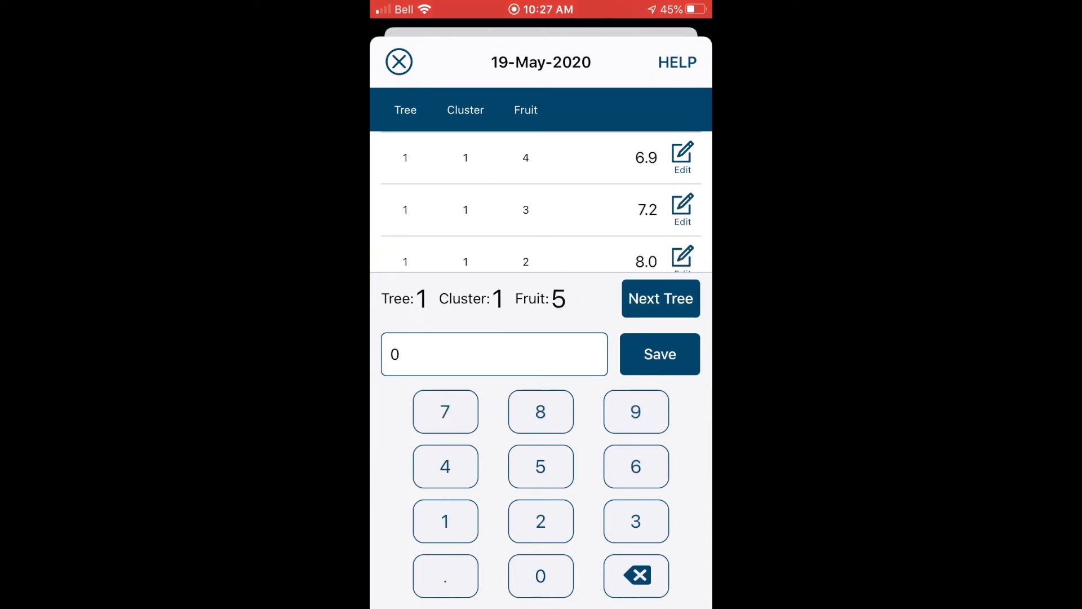
{"action": "left_click", "coordinate": [660, 354]}
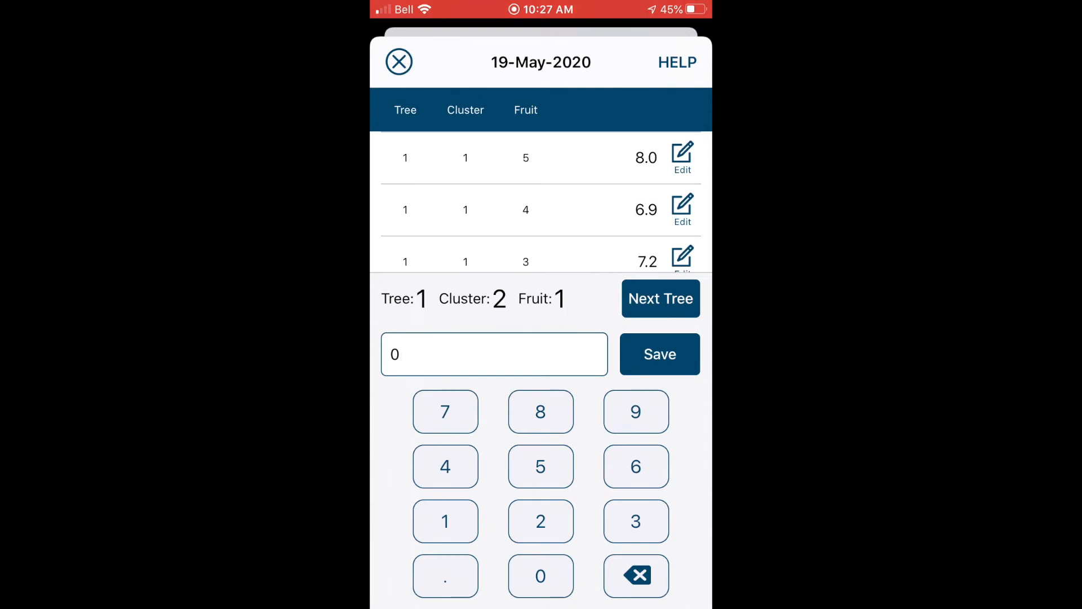
{"action": "left_click", "coordinate": [658, 354]}
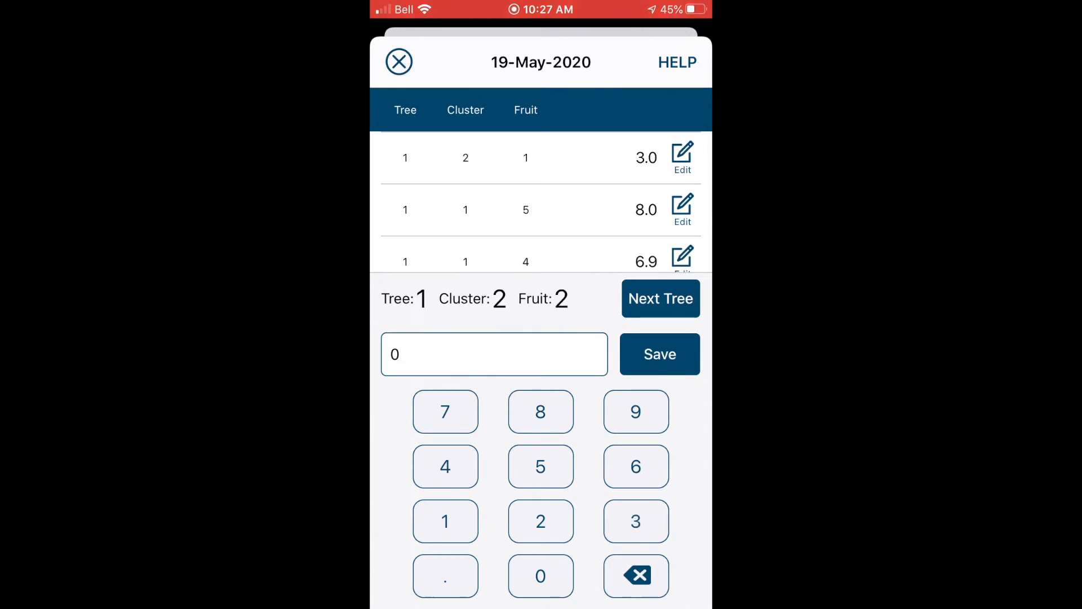
{"action": "left_click", "coordinate": [540, 411]}
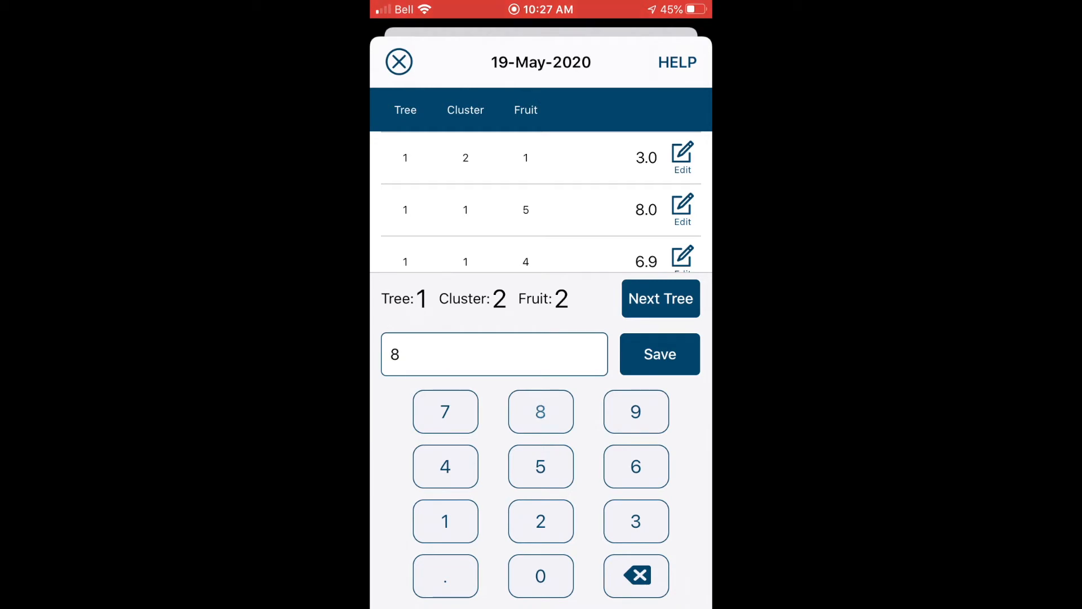
{"action": "left_click", "coordinate": [658, 353]}
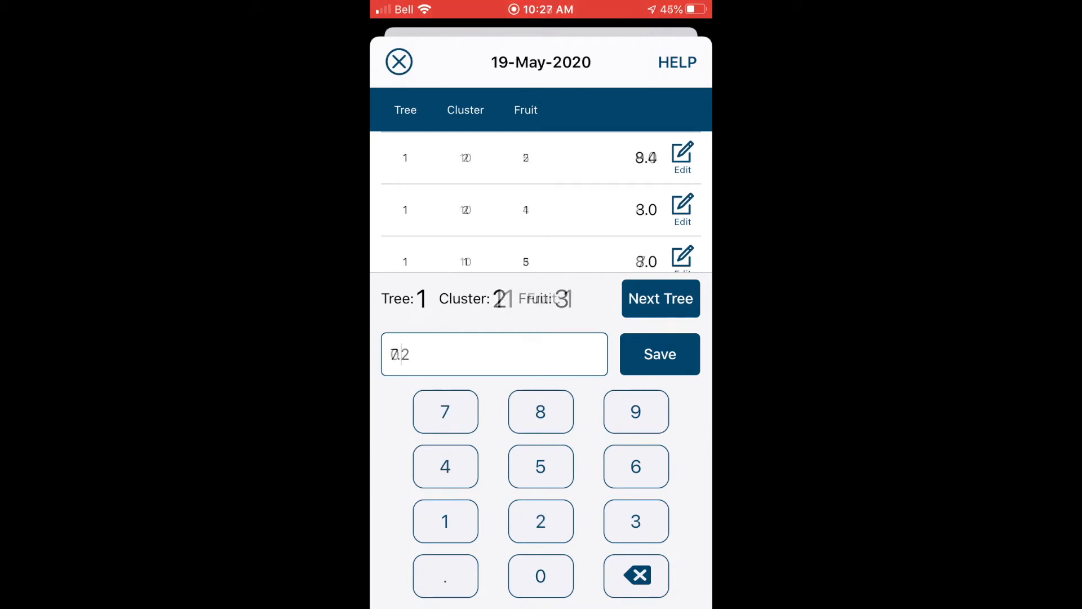
{"action": "left_click", "coordinate": [658, 353]}
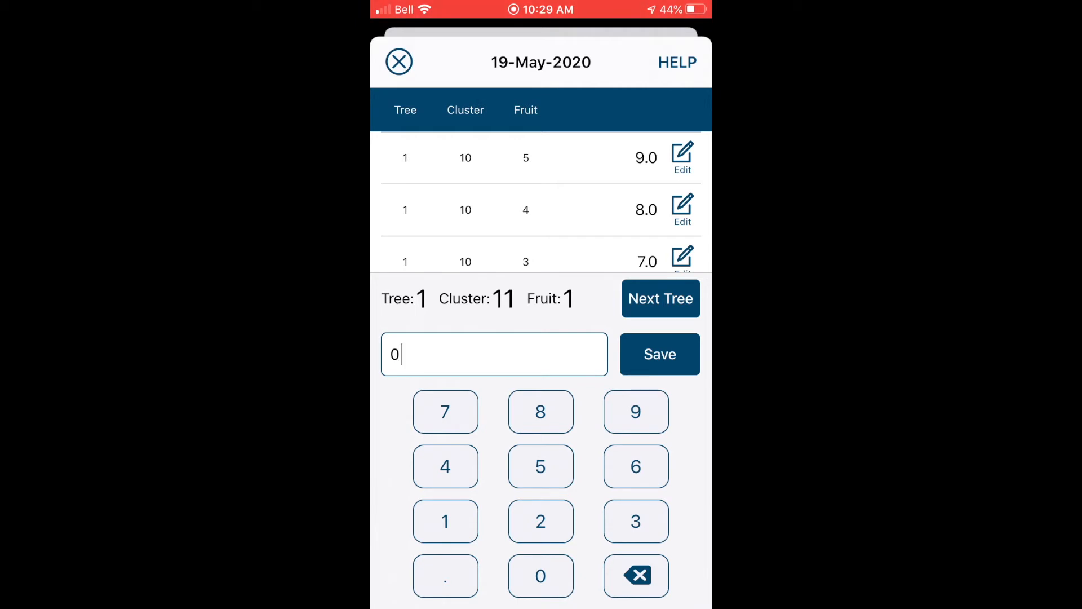
Advance data entry to tree 2, then return to the project's date prompt
{"action": "left_click", "coordinate": [659, 298]}
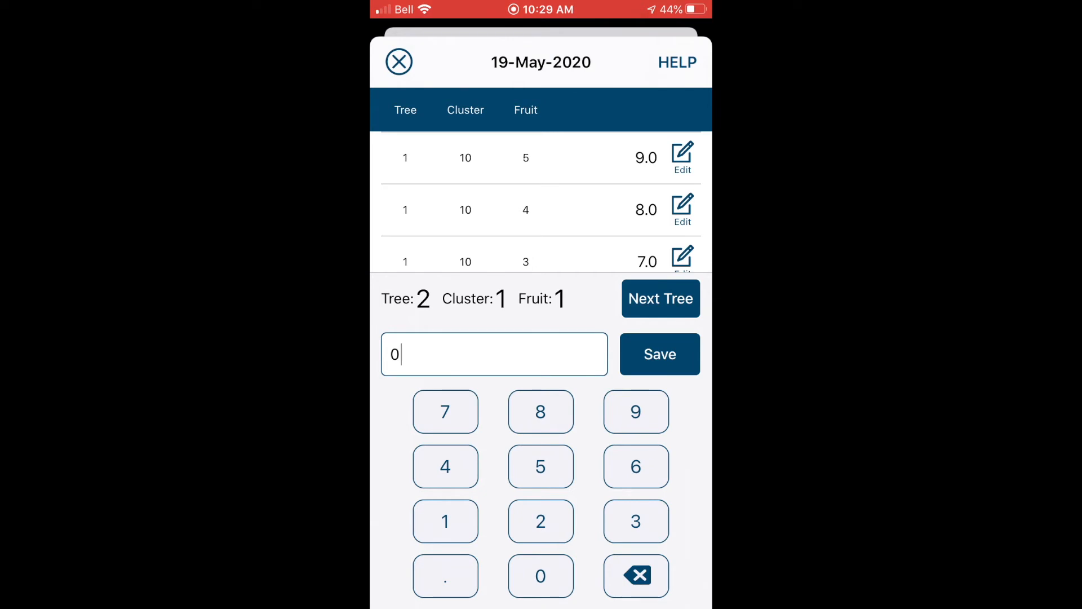
{"action": "left_click", "coordinate": [399, 61]}
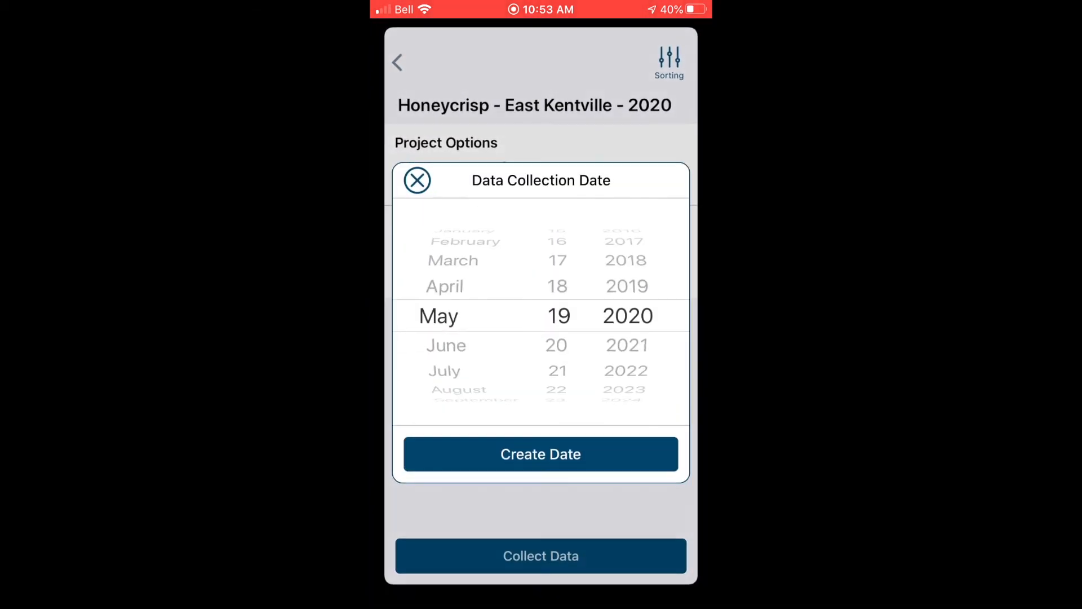
Create the 20-May-2020 collection date beside the 250-item 19-May-2020 date
{"action": "left_click", "coordinate": [540, 454]}
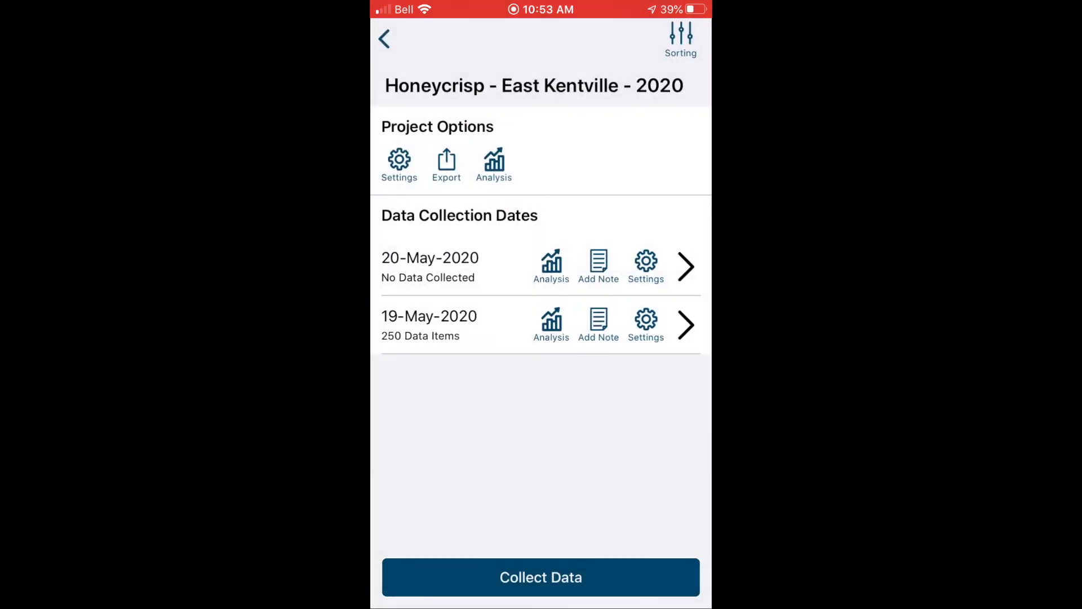
Record the 20-May-2020 diameters starting at 10.2 and return to the project page
{"action": "left_click", "coordinate": [540, 577]}
{"action": "type", "text": "10.2"}
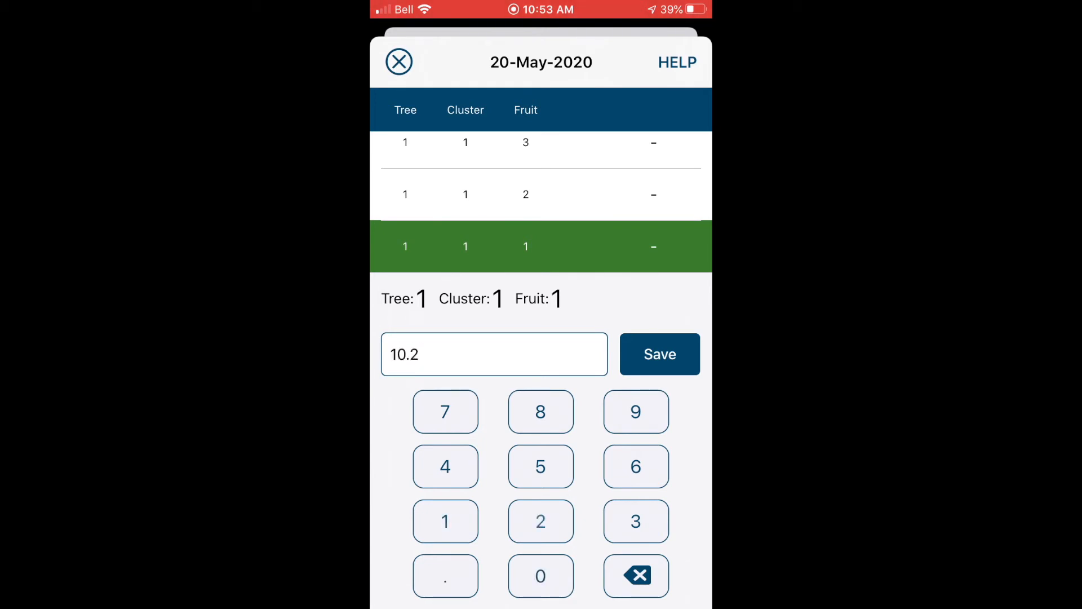
{"action": "left_click", "coordinate": [658, 353]}
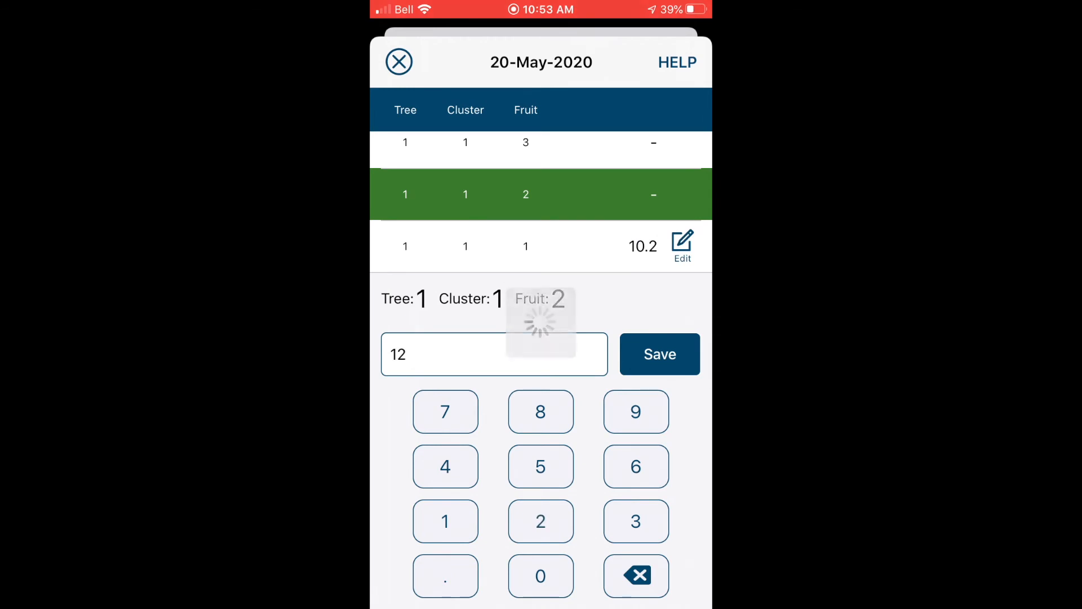
{"action": "left_click", "coordinate": [659, 353]}
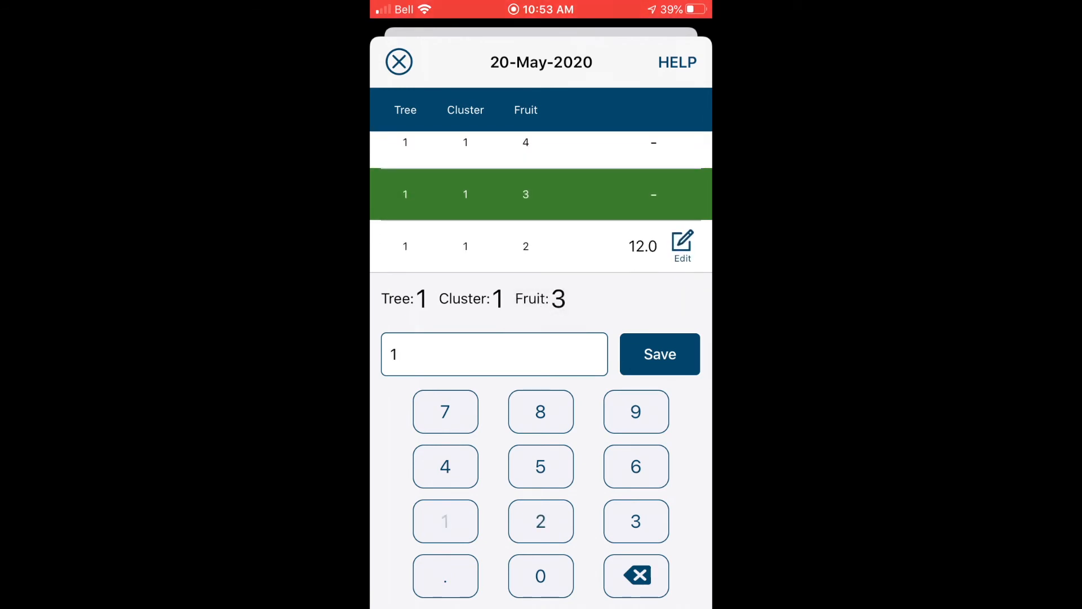
{"action": "left_click", "coordinate": [658, 352]}
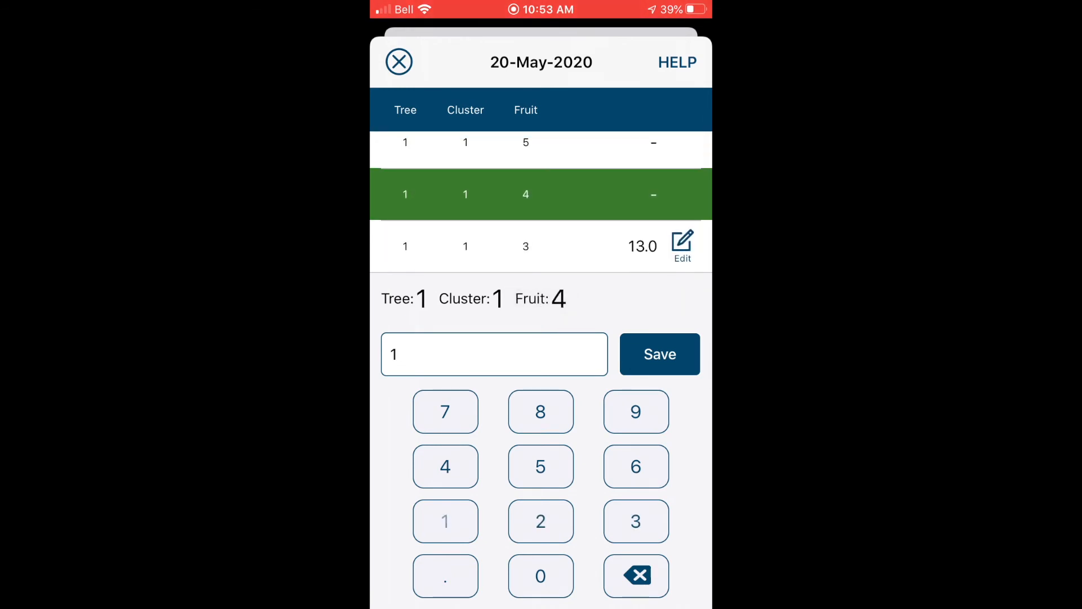
{"action": "left_click", "coordinate": [659, 354]}
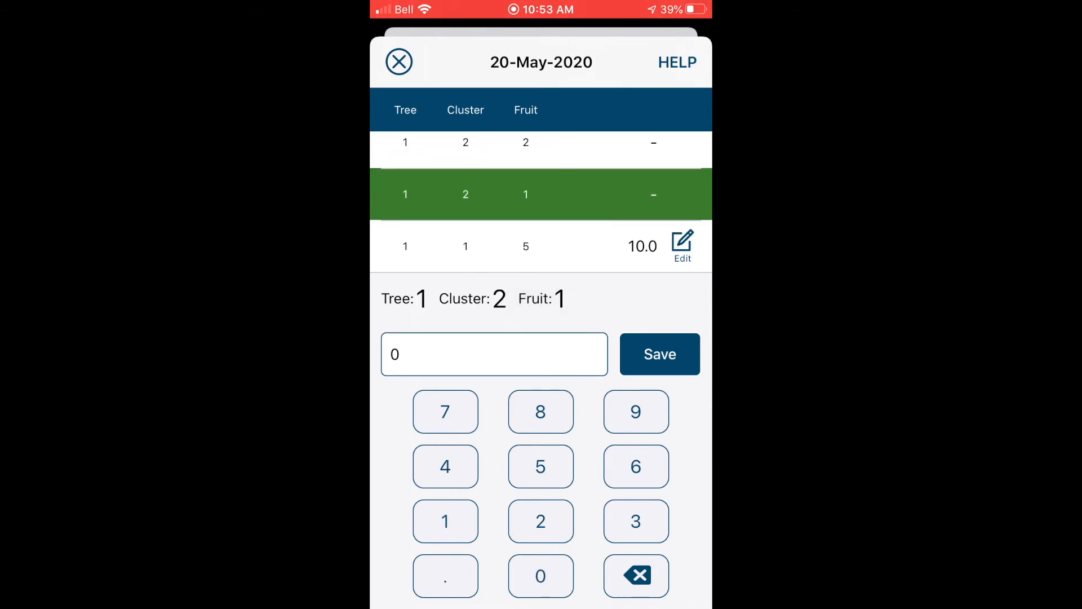
{"action": "left_click", "coordinate": [398, 61]}
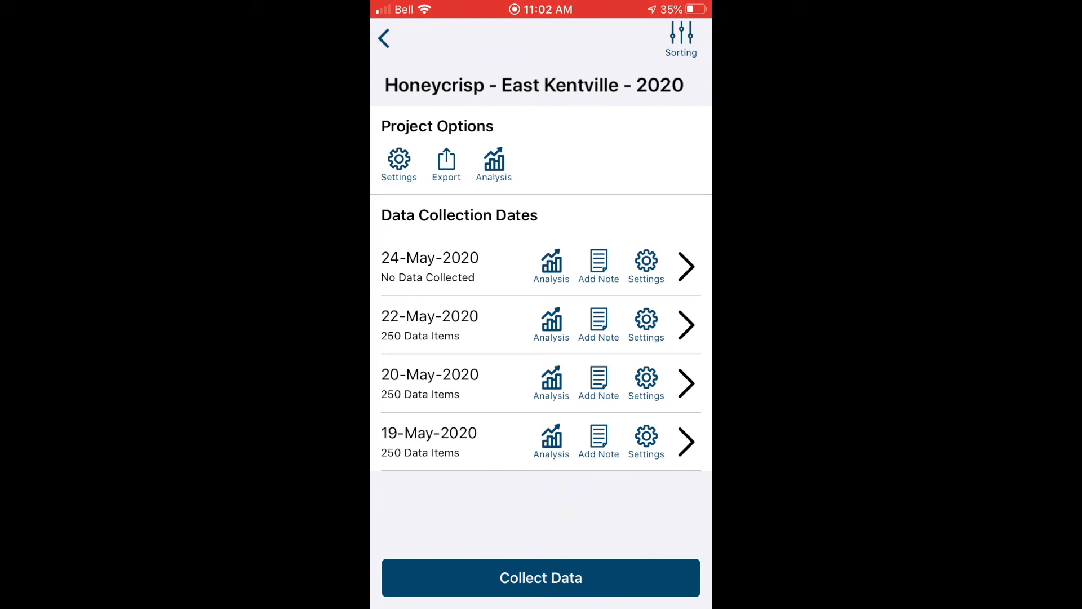
Export the Honeycrisp data as CSV by Mail with the recipient filled in
{"action": "left_click", "coordinate": [446, 164]}
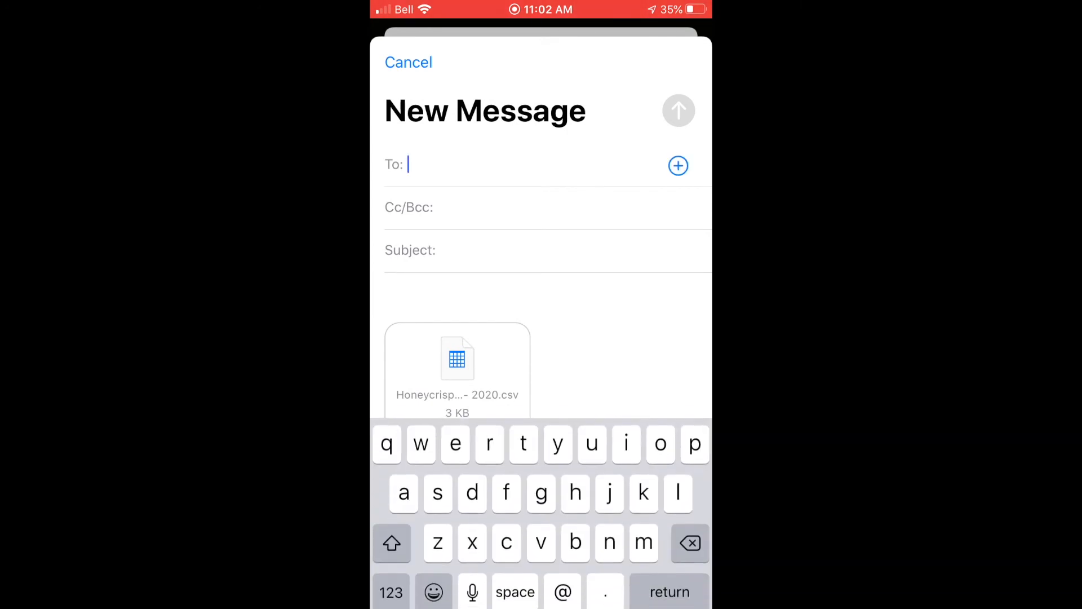
{"action": "left_click", "coordinate": [546, 250]}
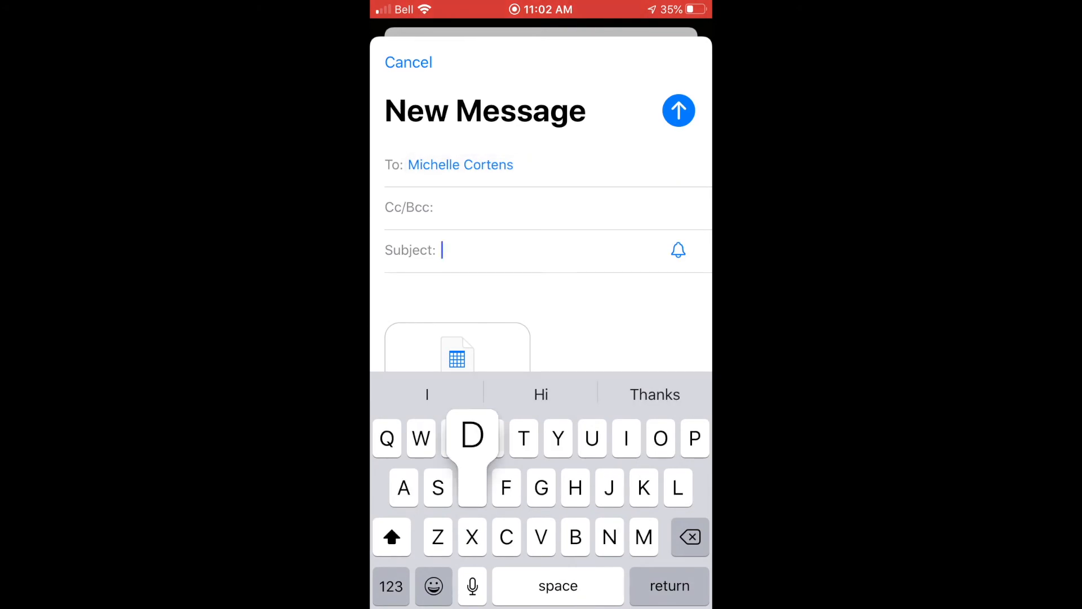
{"action": "left_click", "coordinate": [408, 62]}
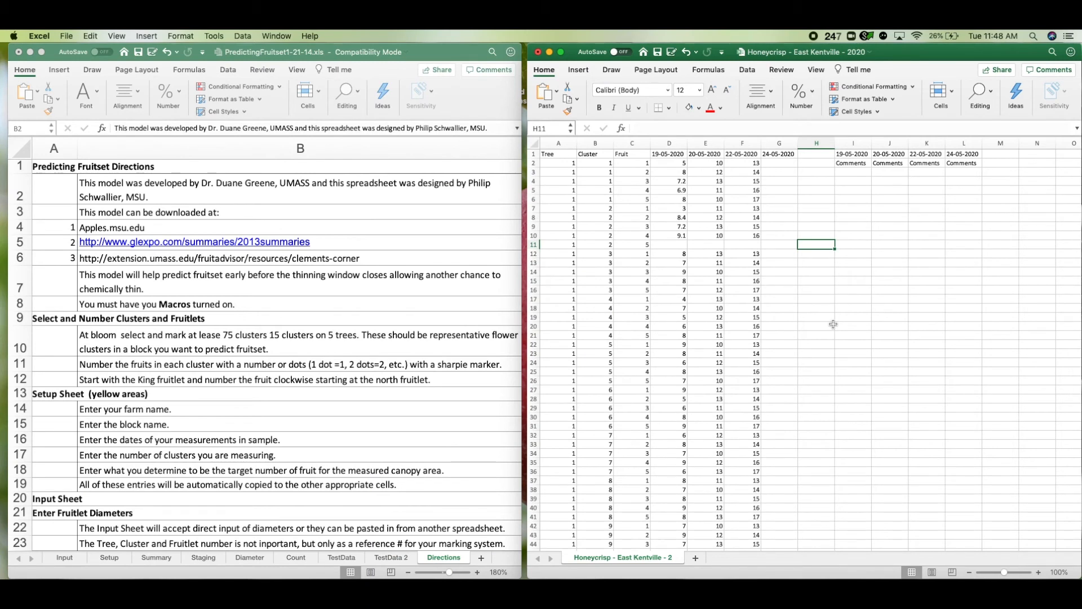
{"action": "mouse_move", "coordinate": [846, 311]}
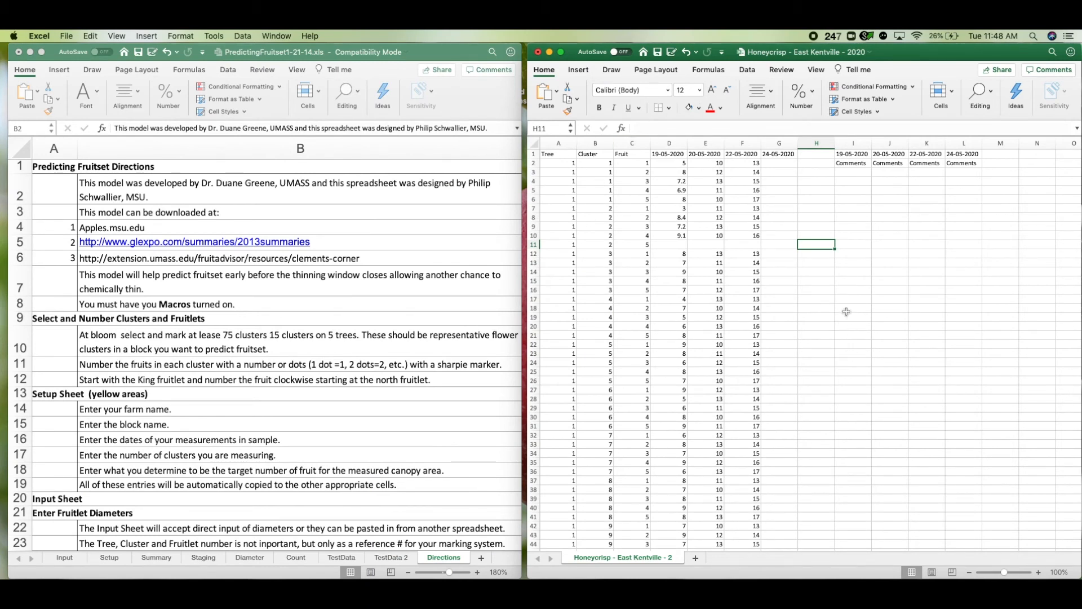
{"action": "mouse_move", "coordinate": [724, 206]}
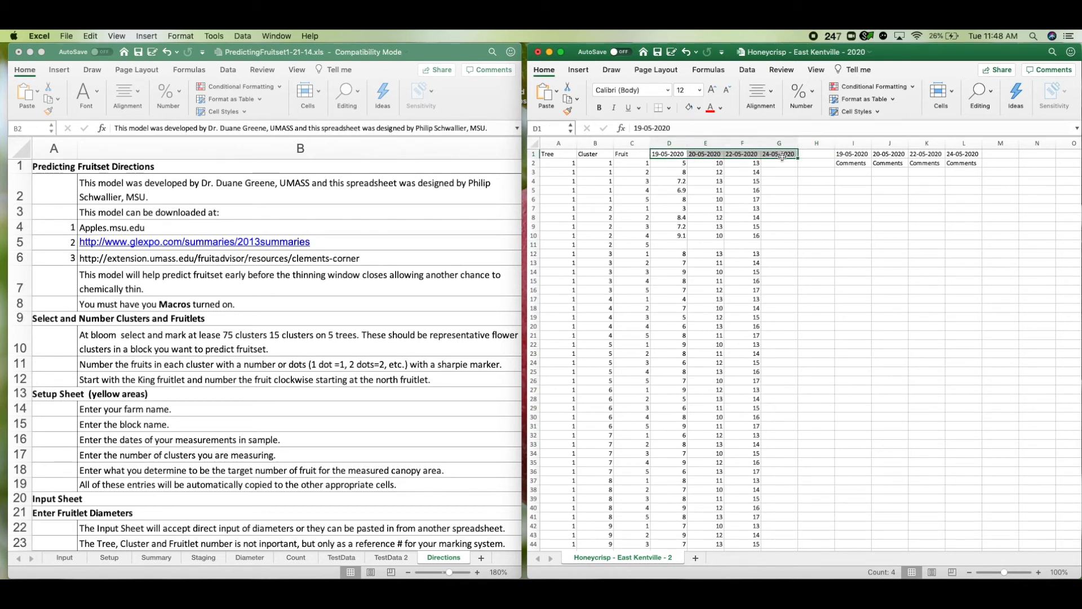
Highlight the measurement-date row and an empty fruit row, then follow the Apples.msu.edu link
{"action": "left_click", "coordinate": [816, 280]}
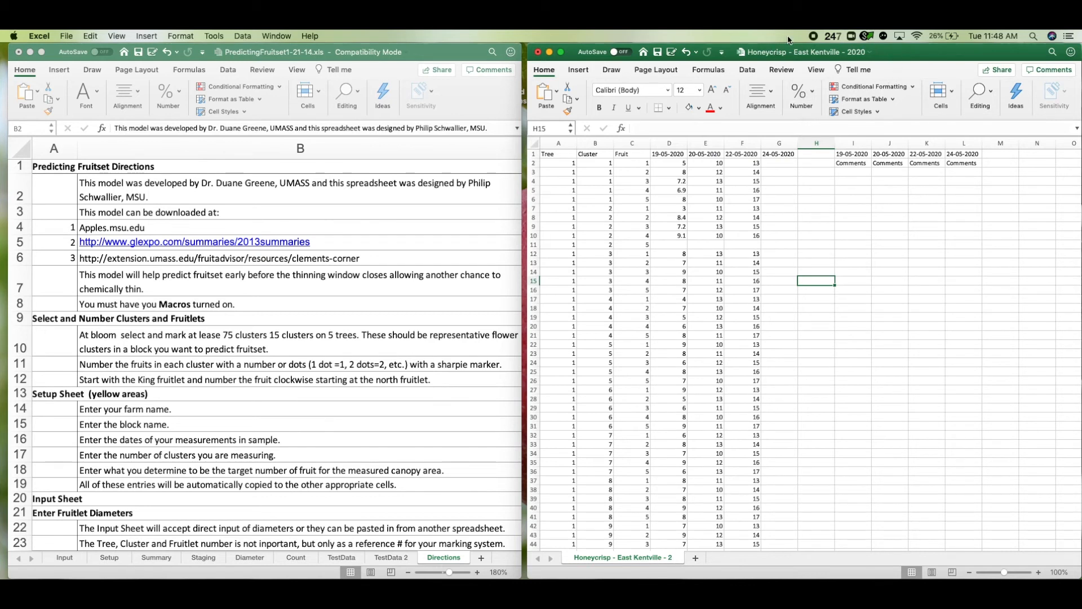
{"action": "mouse_move", "coordinate": [808, 236]}
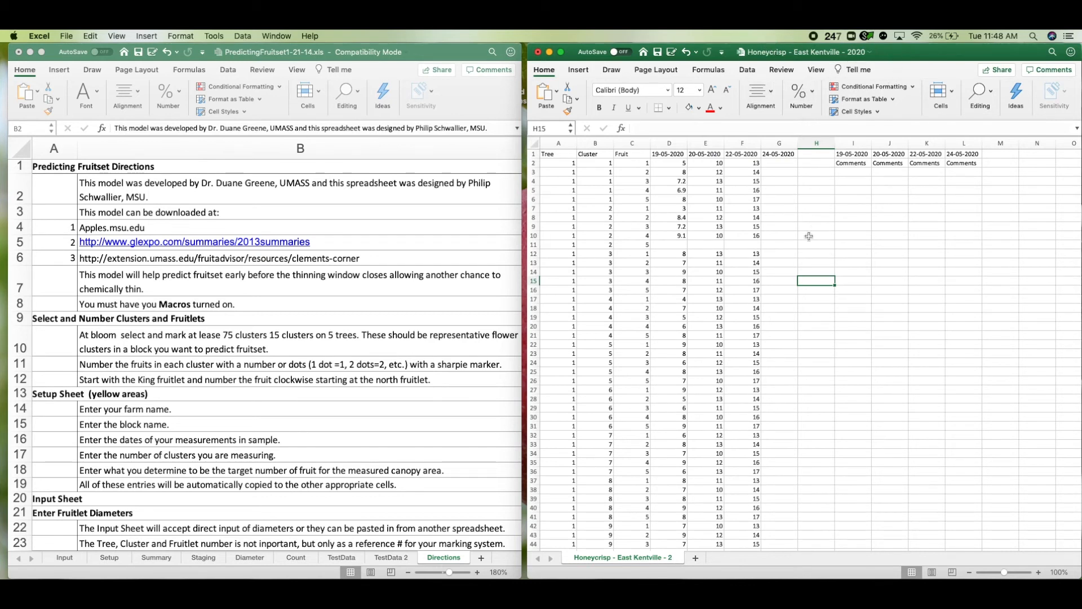
{"action": "left_click", "coordinate": [669, 244]}
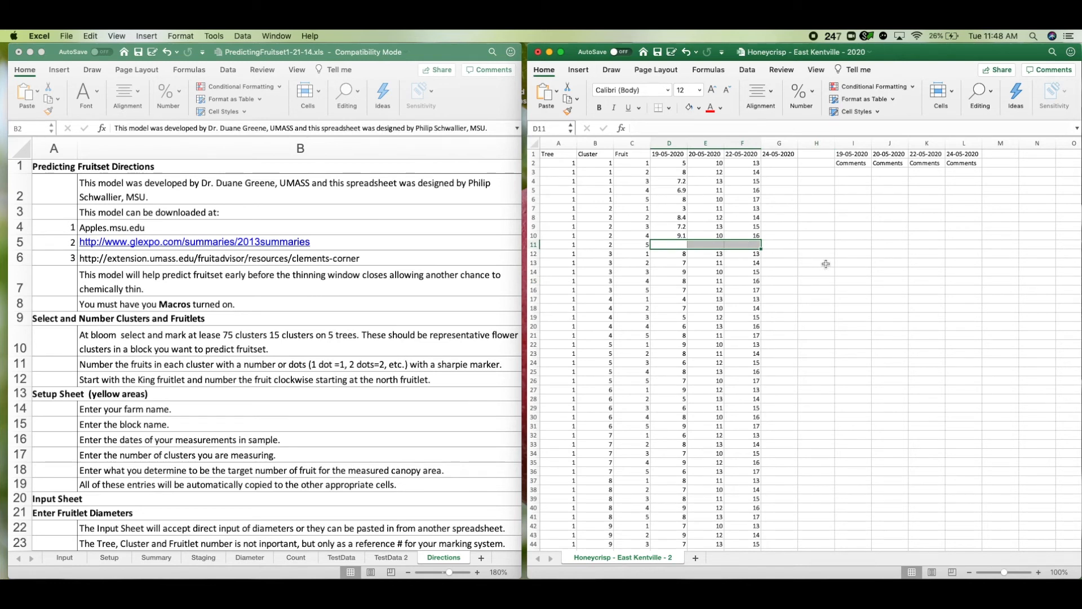
{"action": "left_click", "coordinate": [816, 245]}
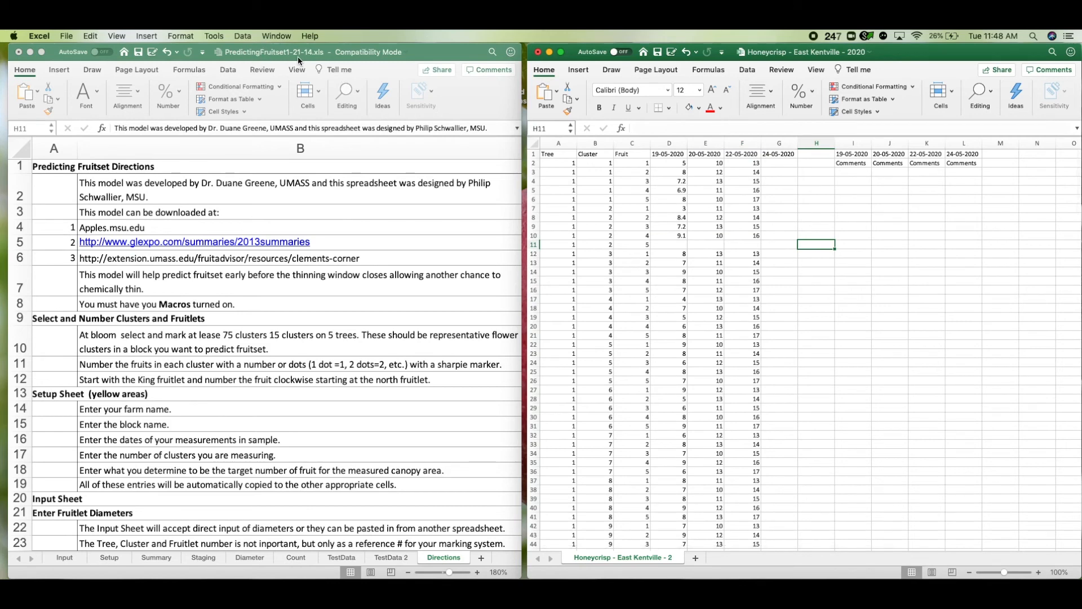
{"action": "mouse_move", "coordinate": [277, 241]}
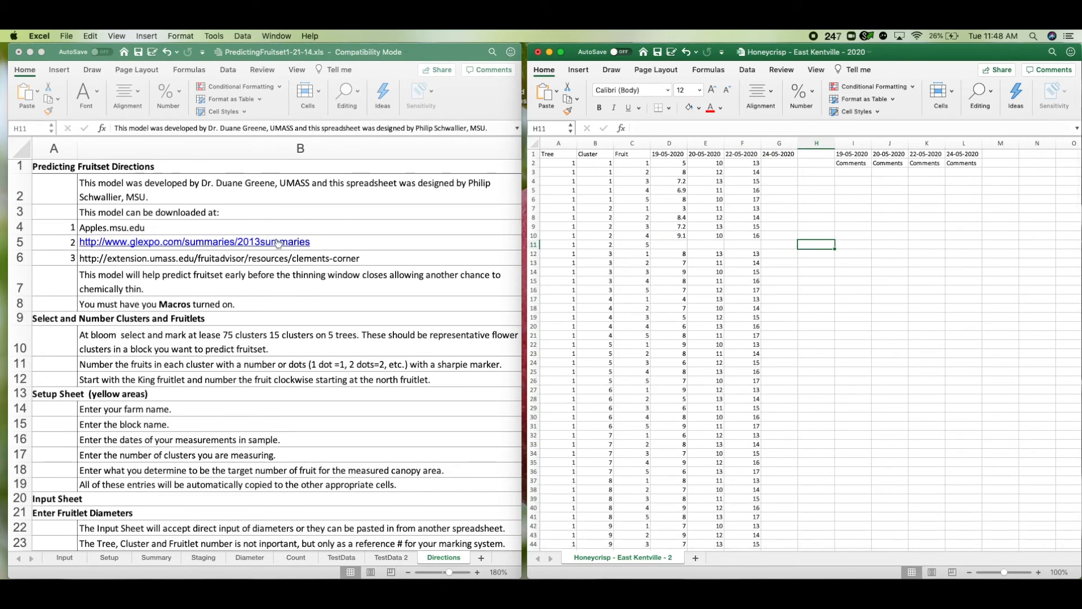
{"action": "left_click", "coordinate": [300, 189]}
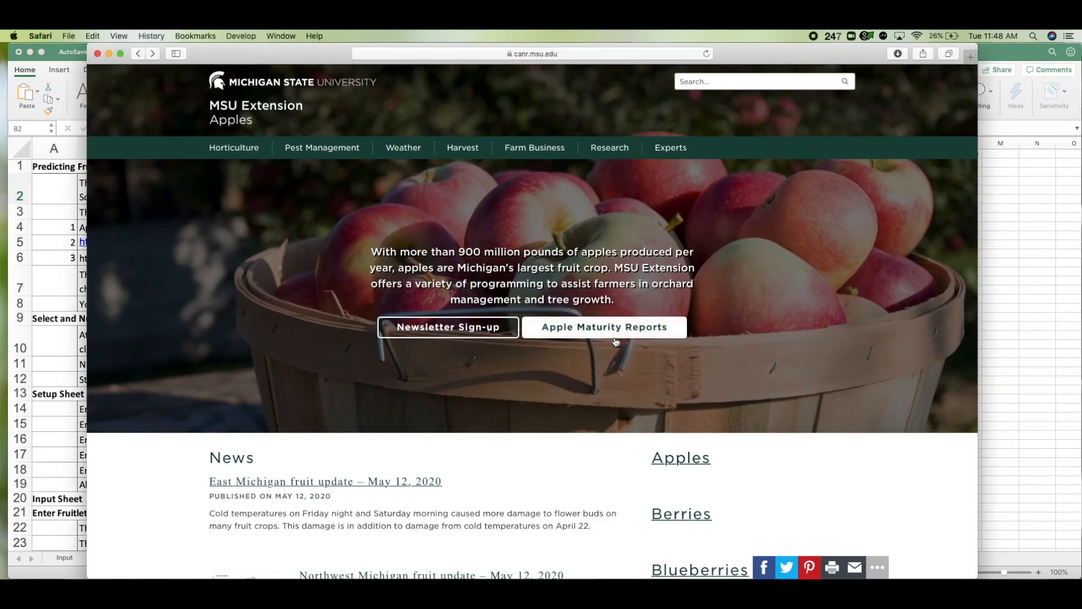
{"action": "mouse_move", "coordinate": [202, 145]}
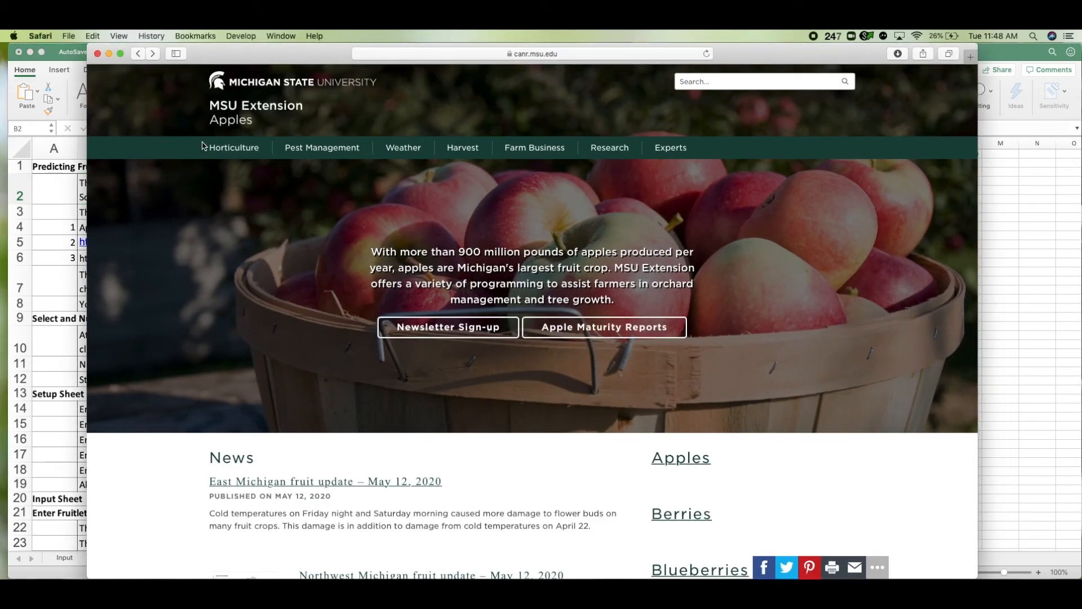
{"action": "mouse_move", "coordinate": [233, 147]}
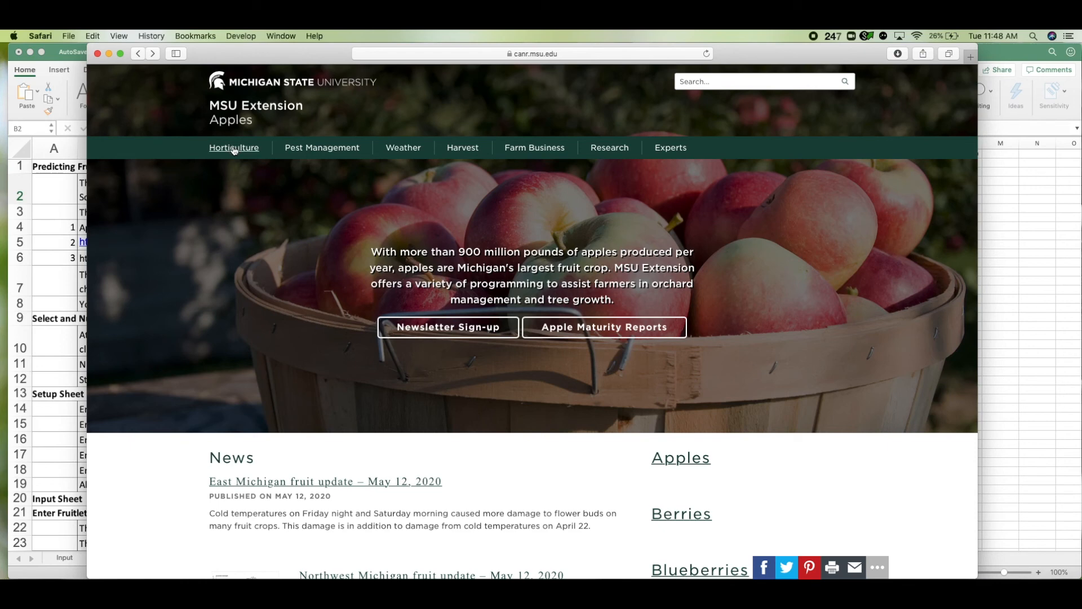
Go to the site's Horticulture page and scroll to the Thinning resources listing Predicting Fruitset 2014
{"action": "left_click", "coordinate": [233, 146]}
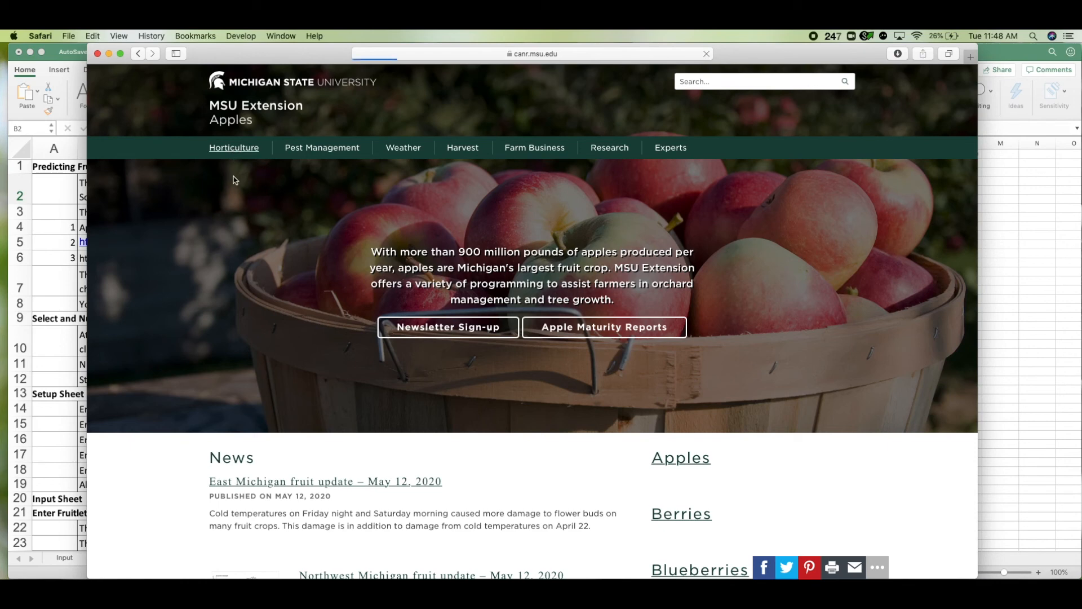
{"action": "left_click", "coordinate": [233, 147]}
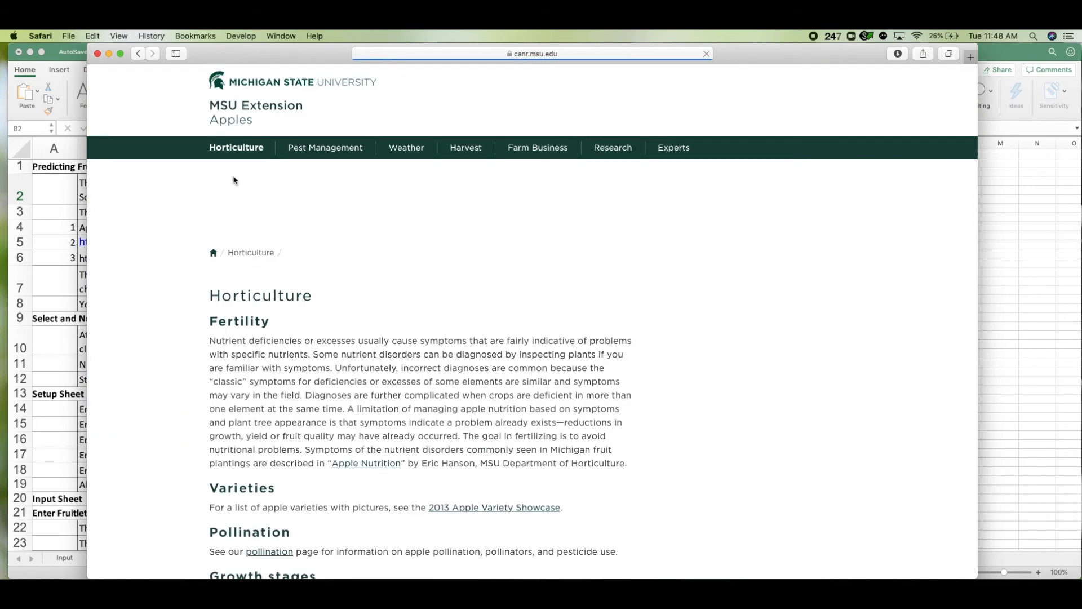
{"action": "scroll", "scroll_direction": "down", "scroll_amount": 3}
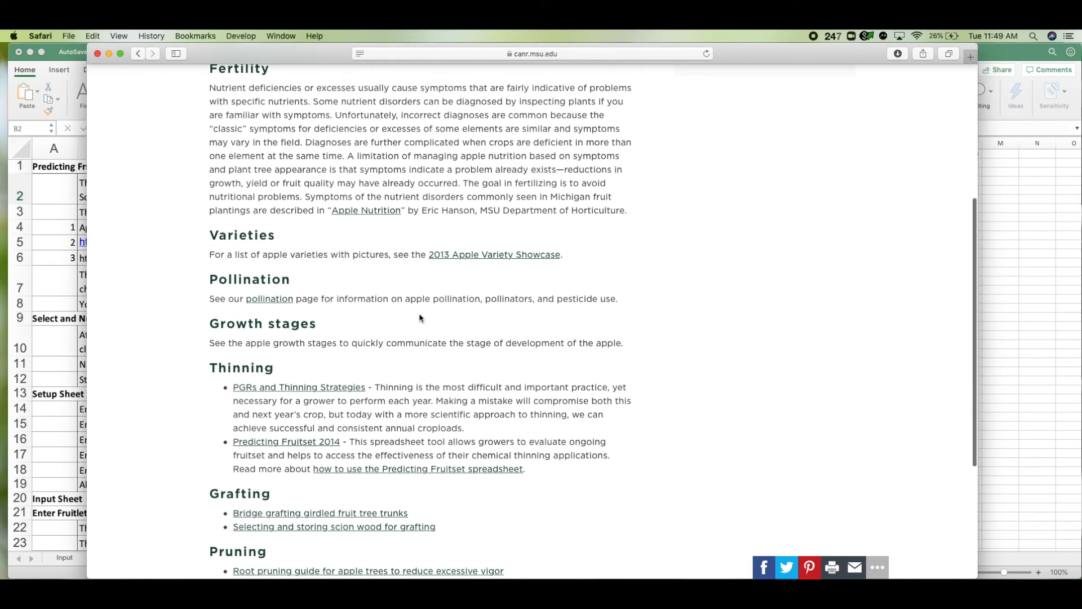
{"action": "mouse_move", "coordinate": [290, 449]}
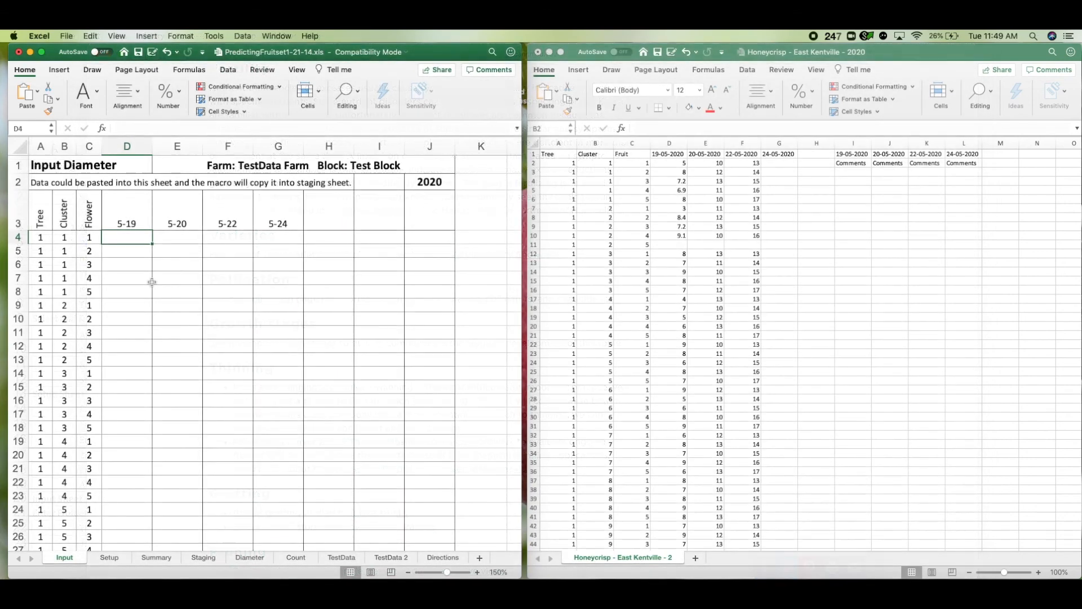
{"action": "mouse_move", "coordinate": [387, 276]}
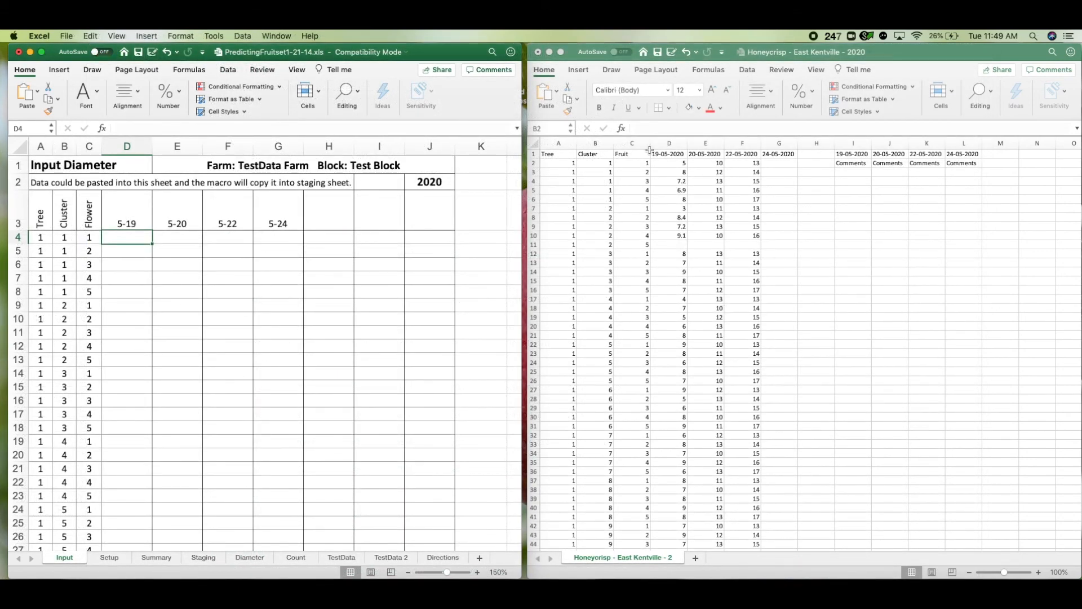
Copy the CSV diameter readings D2:F251 and paste them into the Input sheet at D4
{"action": "left_click", "coordinate": [816, 243]}
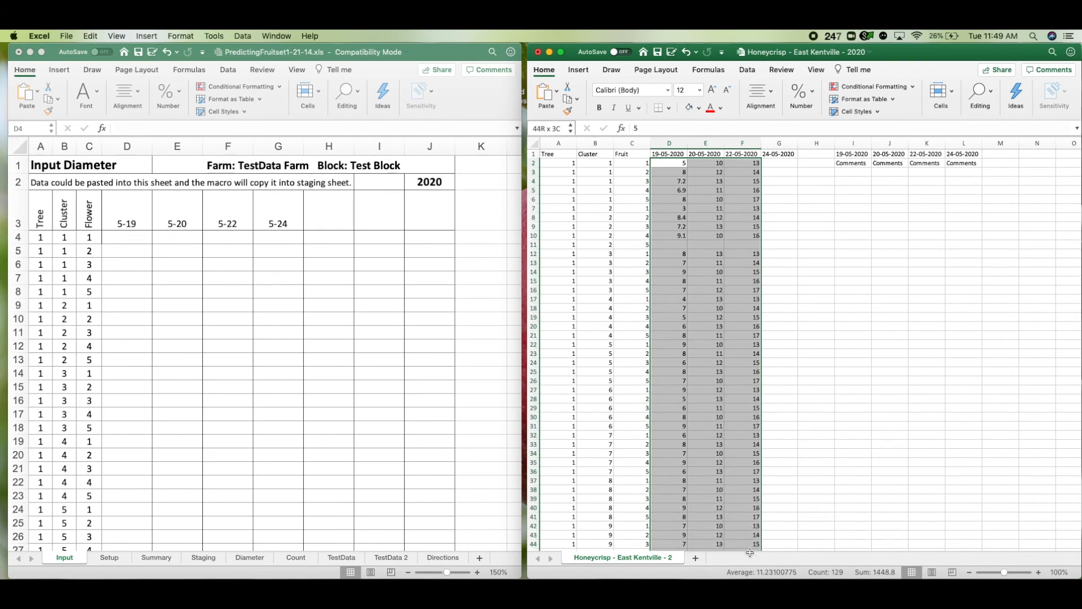
{"action": "scroll", "scroll_direction": "down", "scroll_amount": 3}
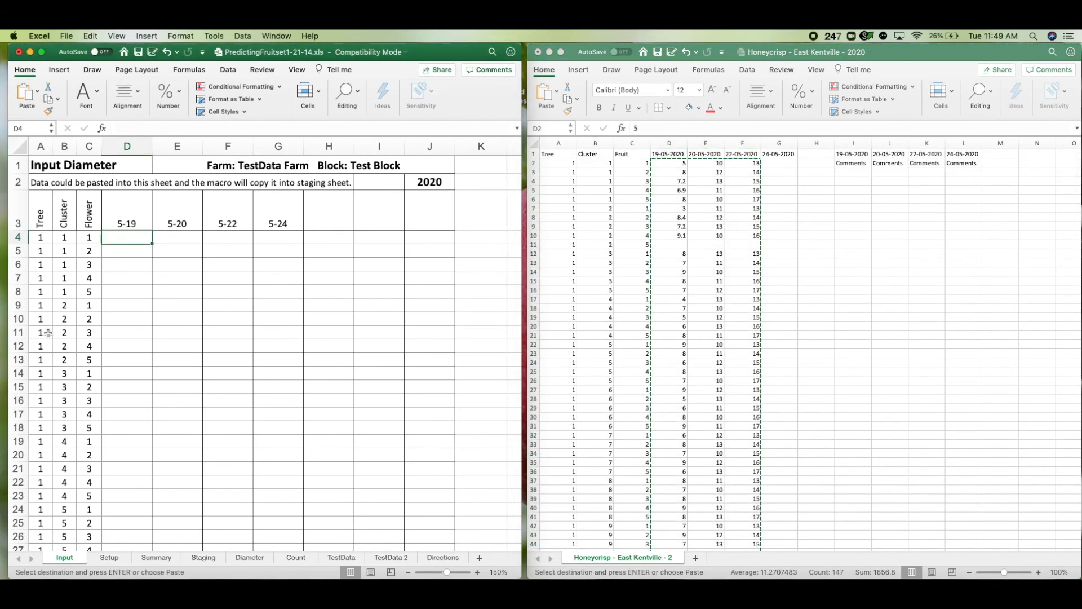
{"action": "scroll", "scroll_direction": "down", "scroll_amount": 3}
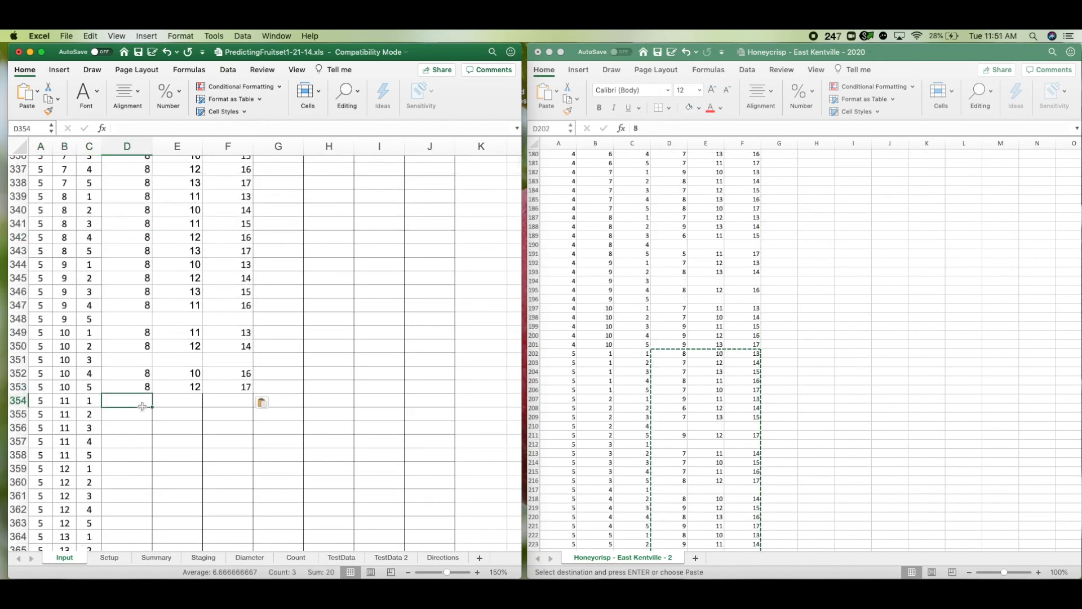
{"action": "mouse_move", "coordinate": [208, 454]}
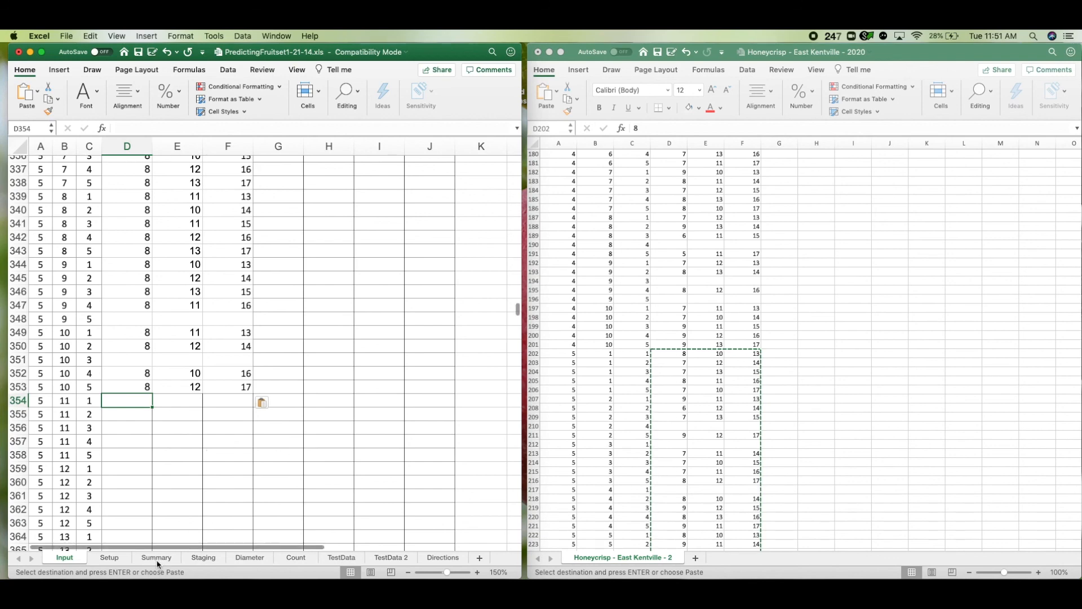
Review the Summary sheet's mean diameters (D6:D8) showing predicted fruit set of 57.6% and 49.2%
{"action": "left_click", "coordinate": [156, 557]}
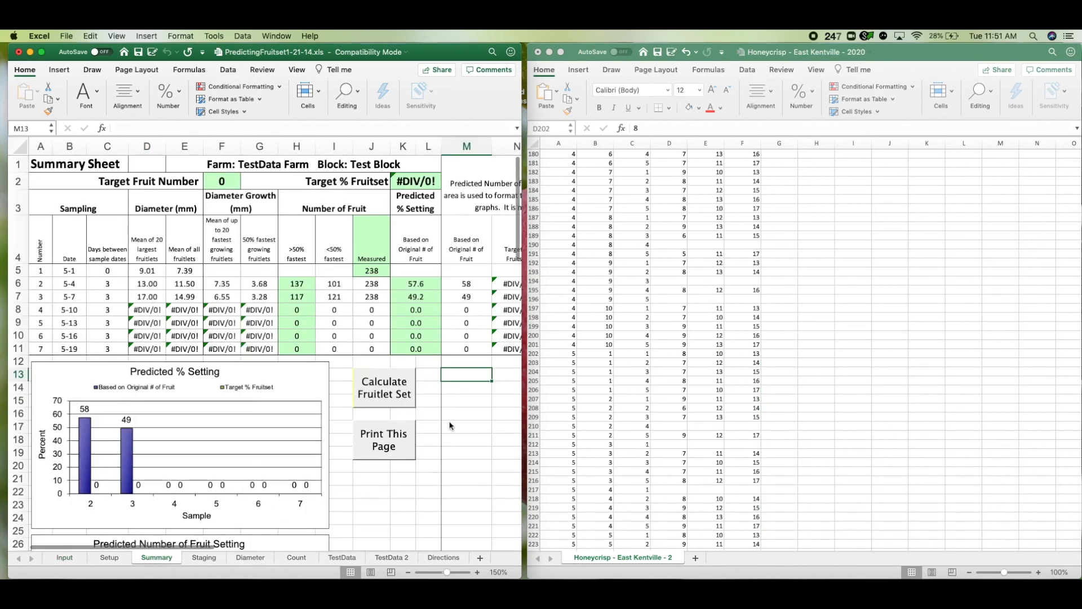
{"action": "left_click", "coordinate": [146, 269]}
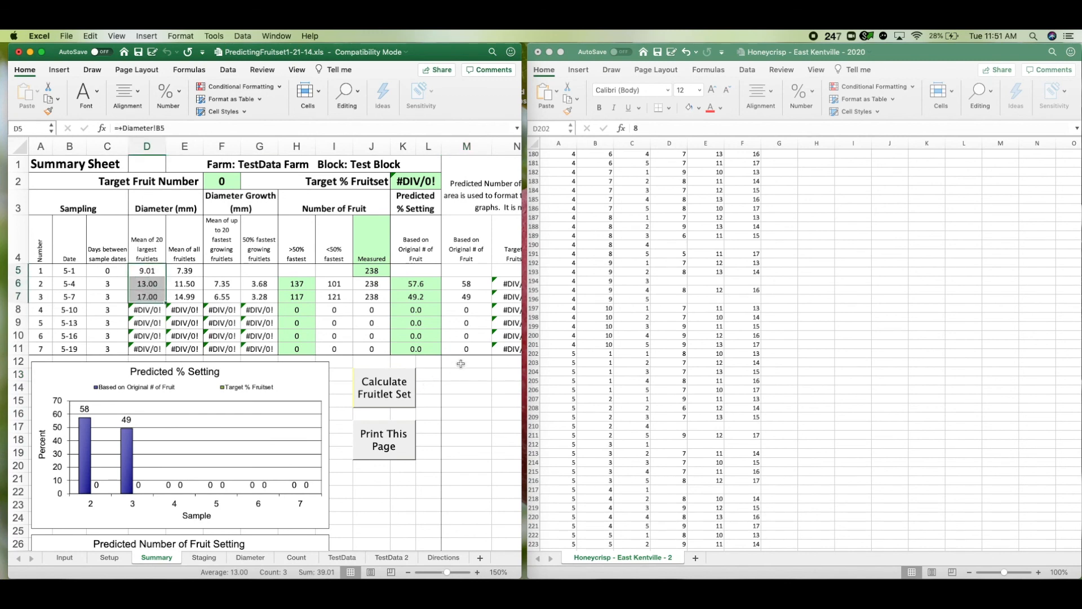
{"action": "left_click", "coordinate": [465, 362]}
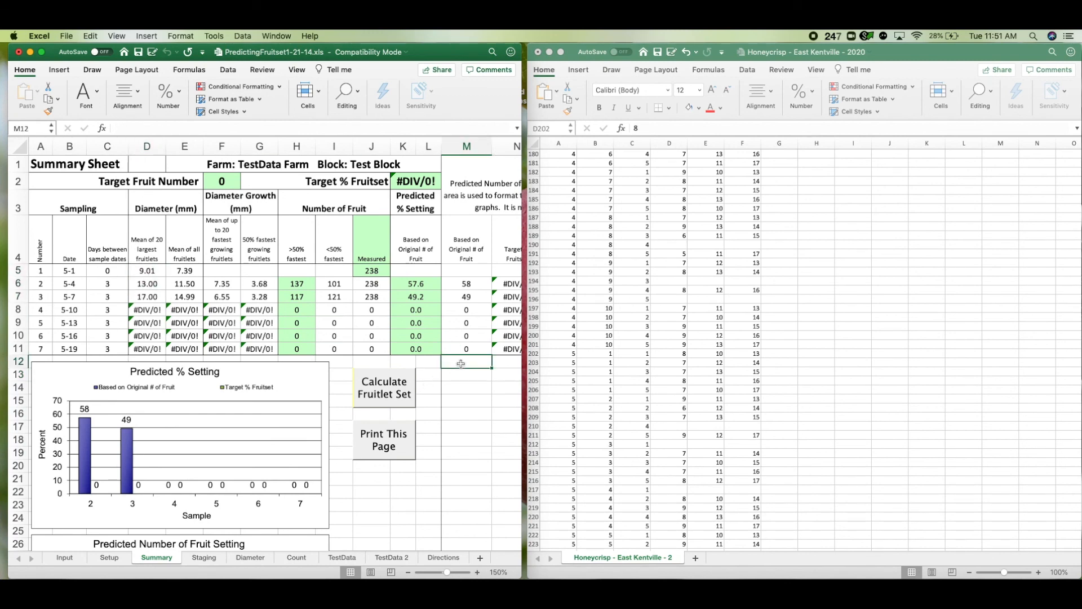